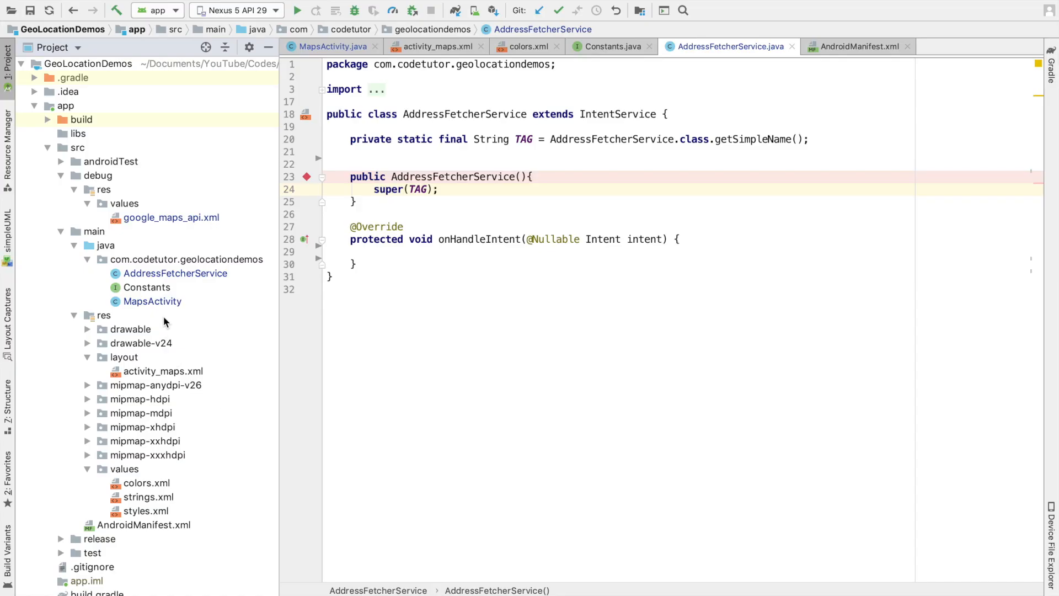
- Collapse the project panel and put the cursor at the end of the TAG line
click(175, 273)
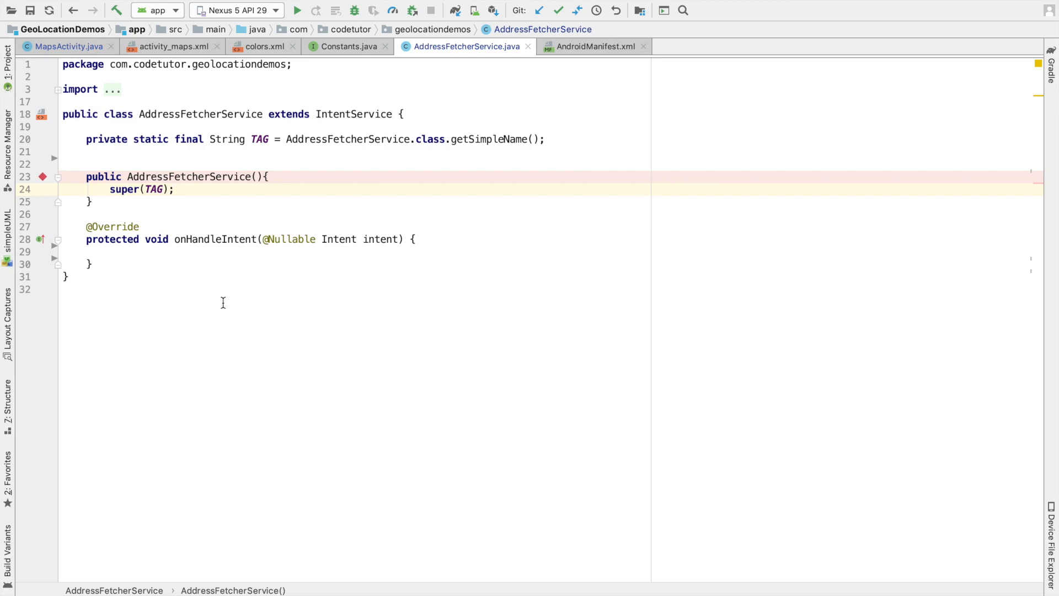
click(547, 139)
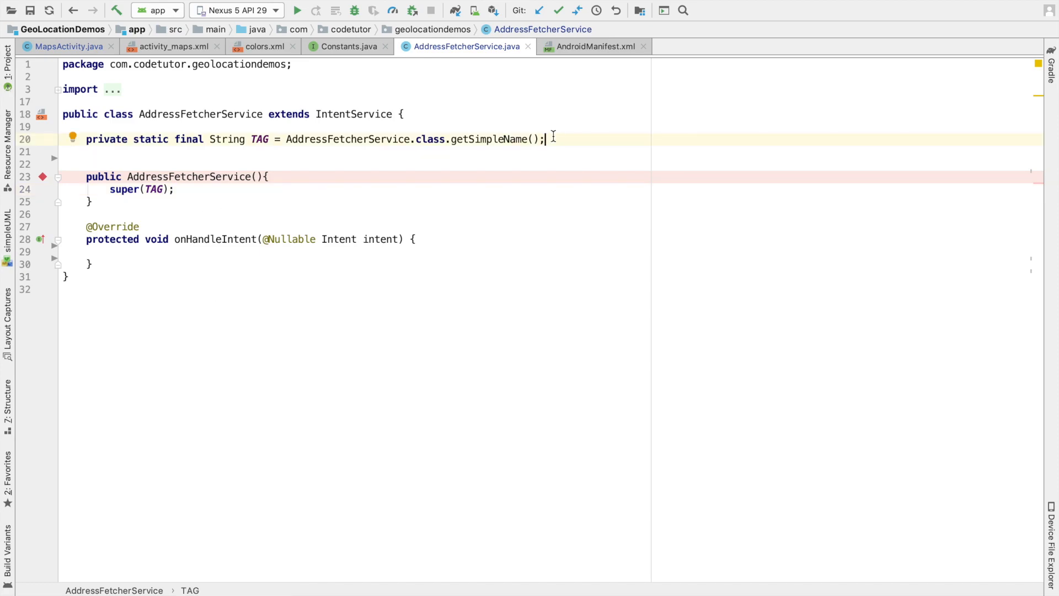
- Declare private ResultReceiver resultReceiver and private Location deviceLocation below the TAG constant
key(enter)
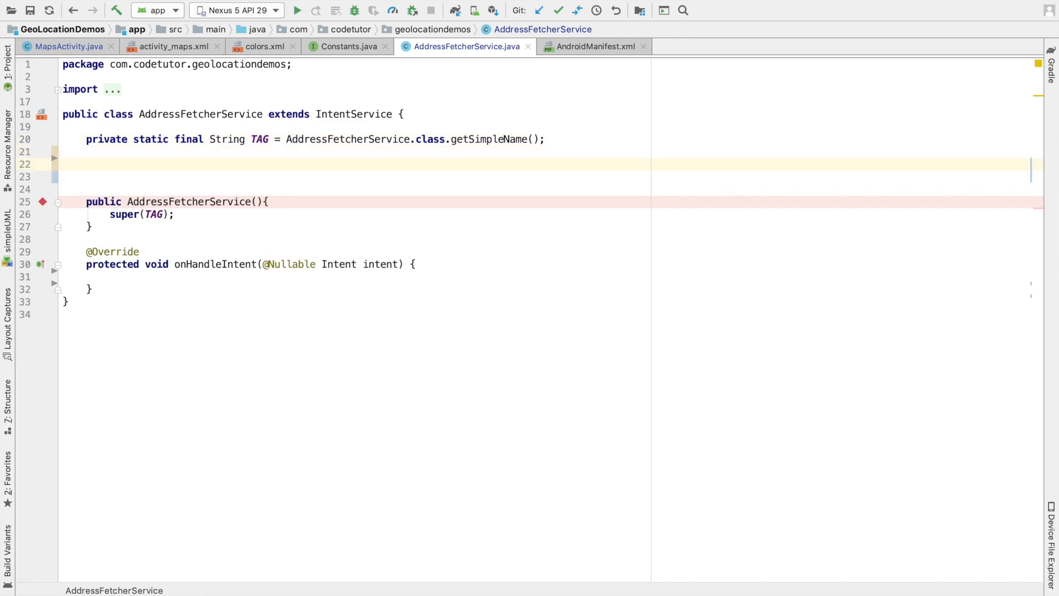
text(private ResultReceiver resultReceiver;)
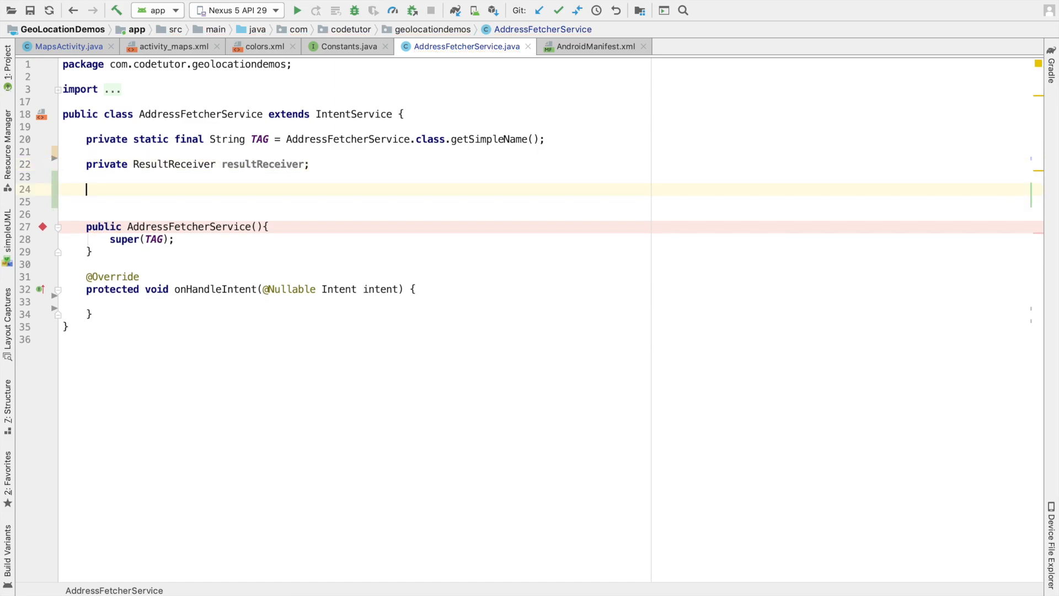
text(private)
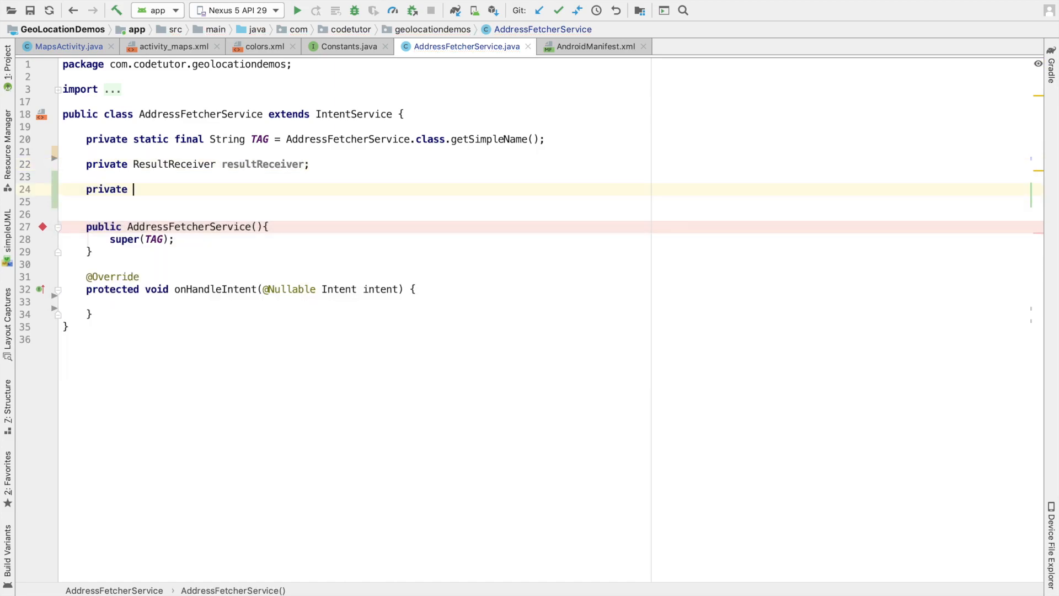
text(Location location)
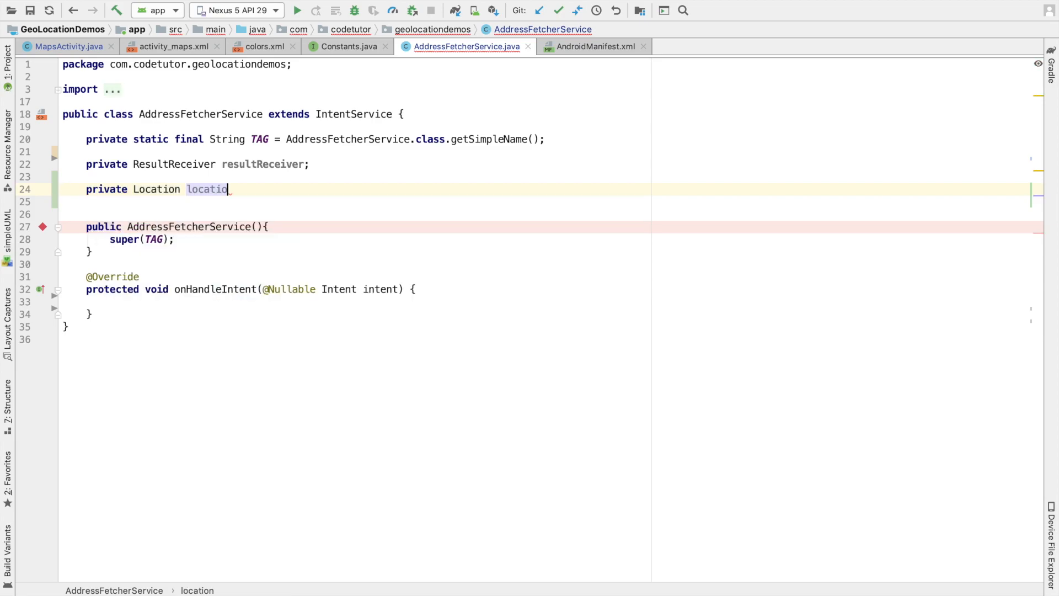
text(deviceLocation;)
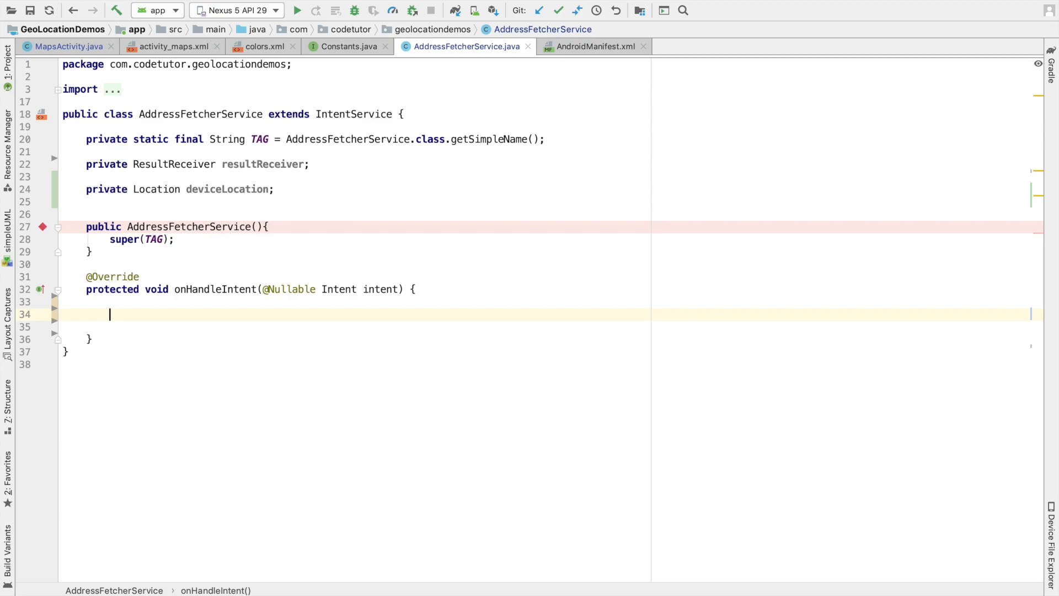
- Write resultReceiver = intent.getParcelableExtra(Constants.RECEIVER); inside onHandleIntent
text(resultReceiver =)
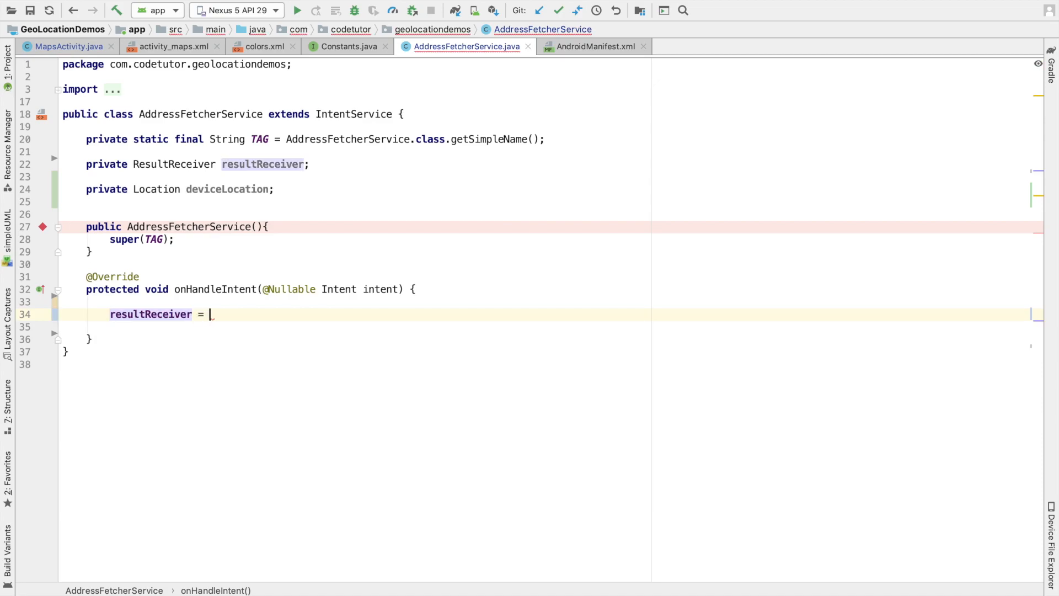
text(in)
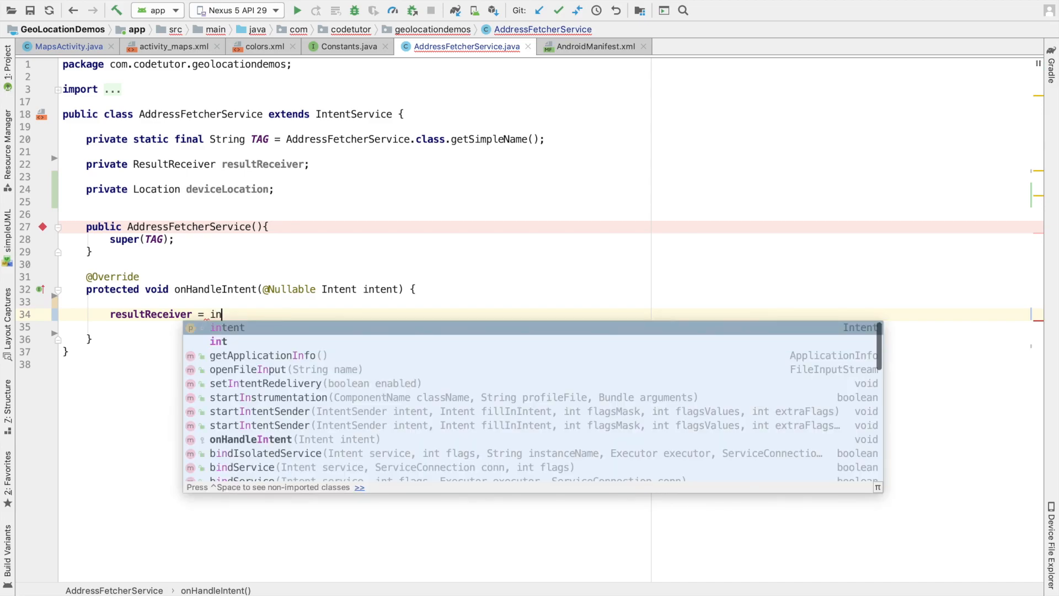
text(tent.getParcelableExtra(Co)
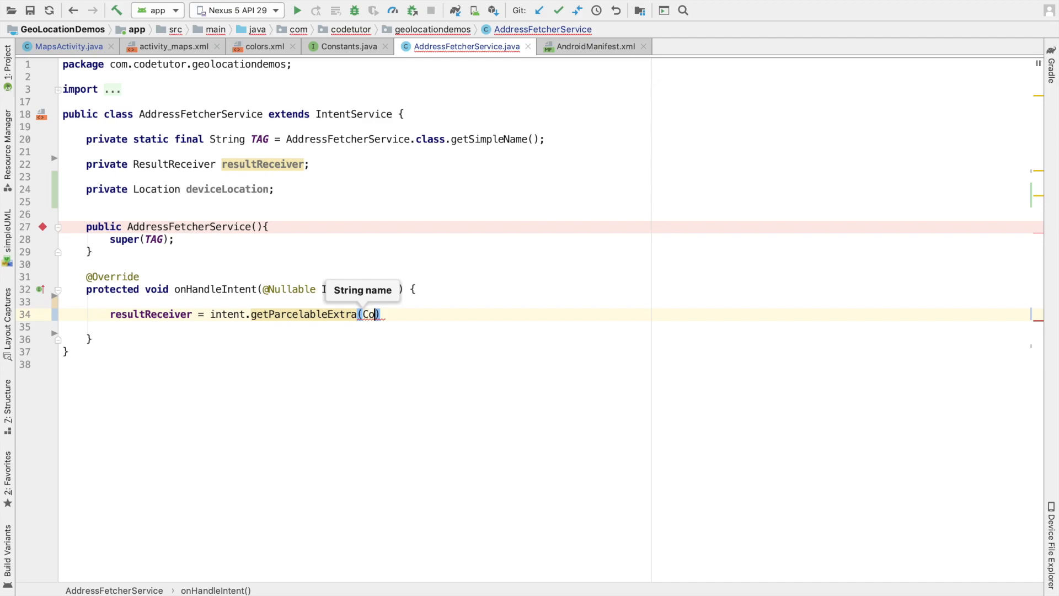
text(Constants.RECEIVER)
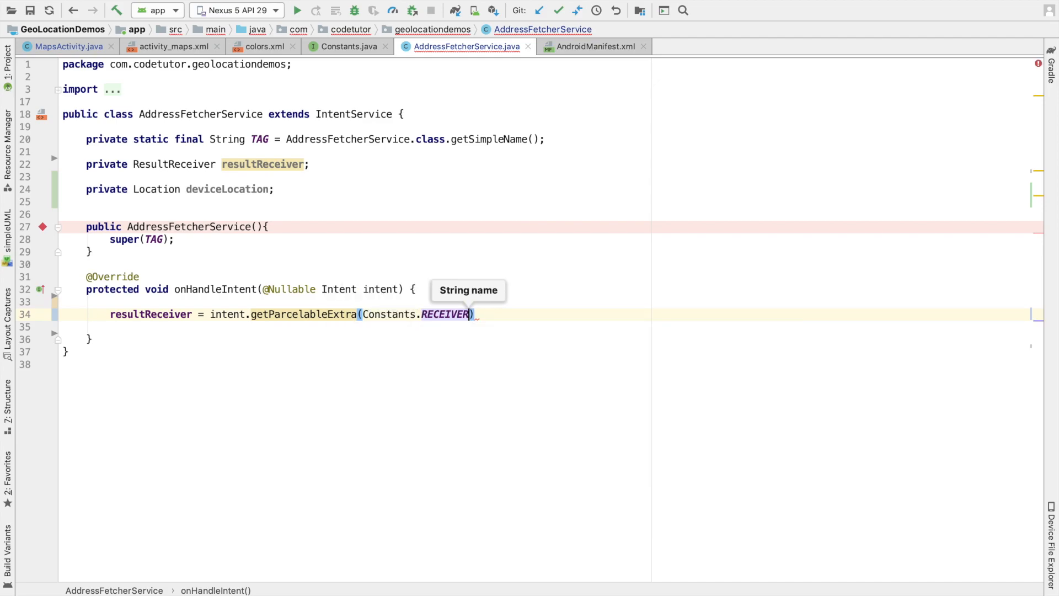
text(;)
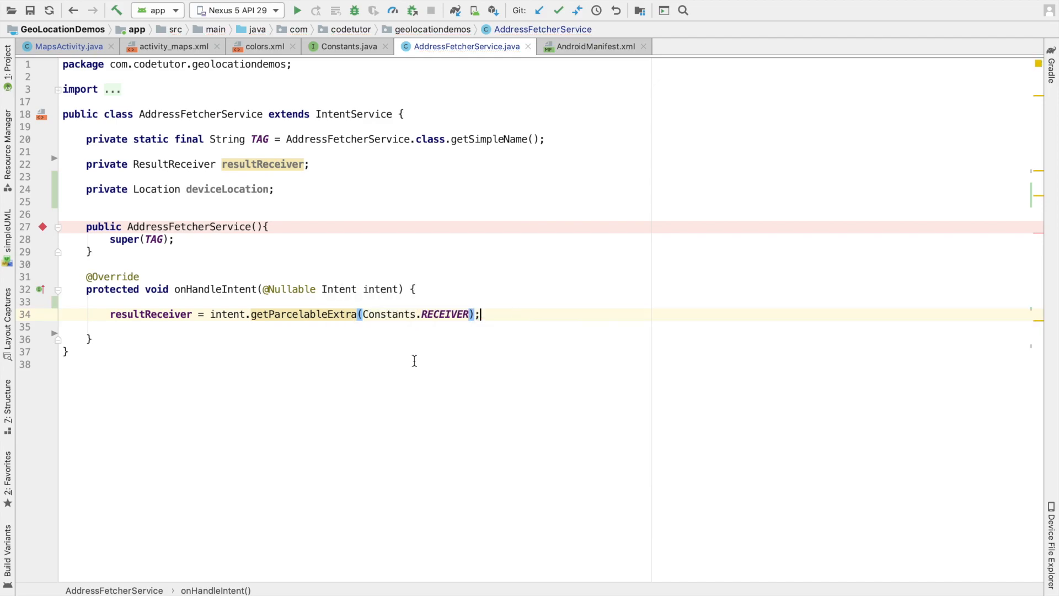
click(348, 46)
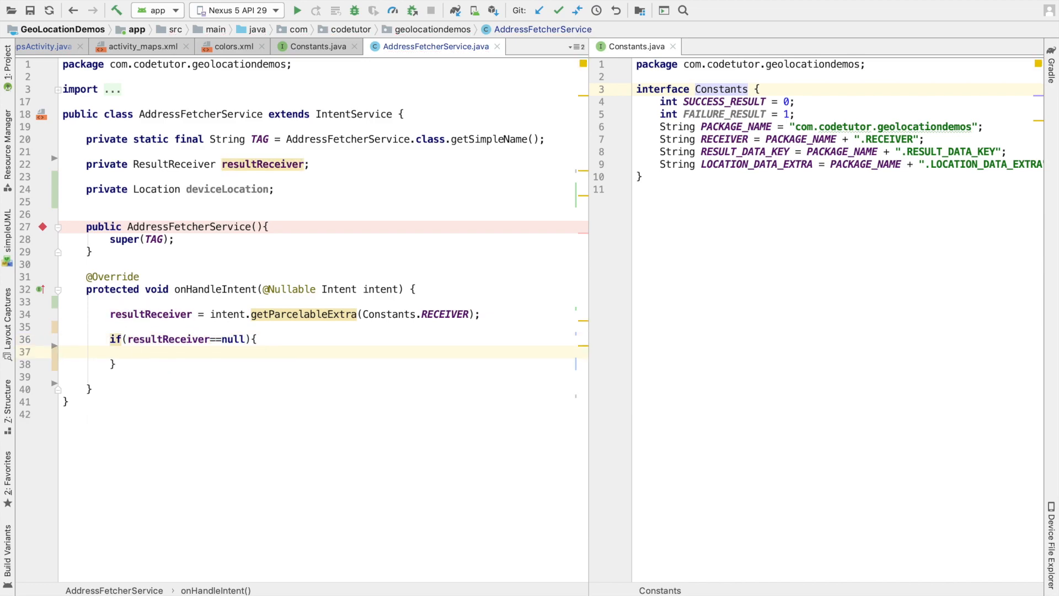
- Log and return early from onHandleIntent when resultReceiver is null
text(return;)
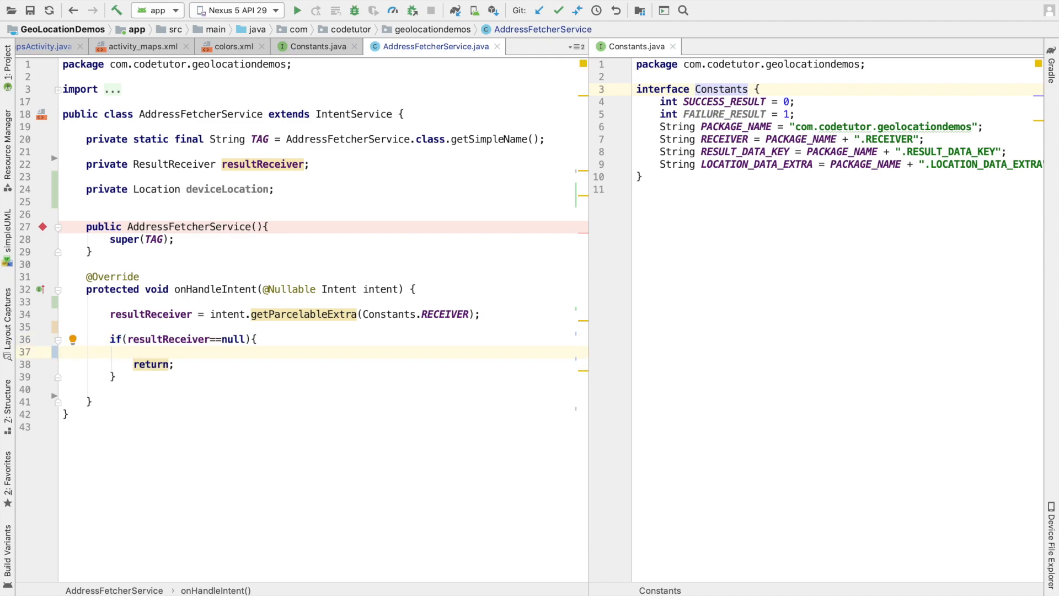
text(Log)
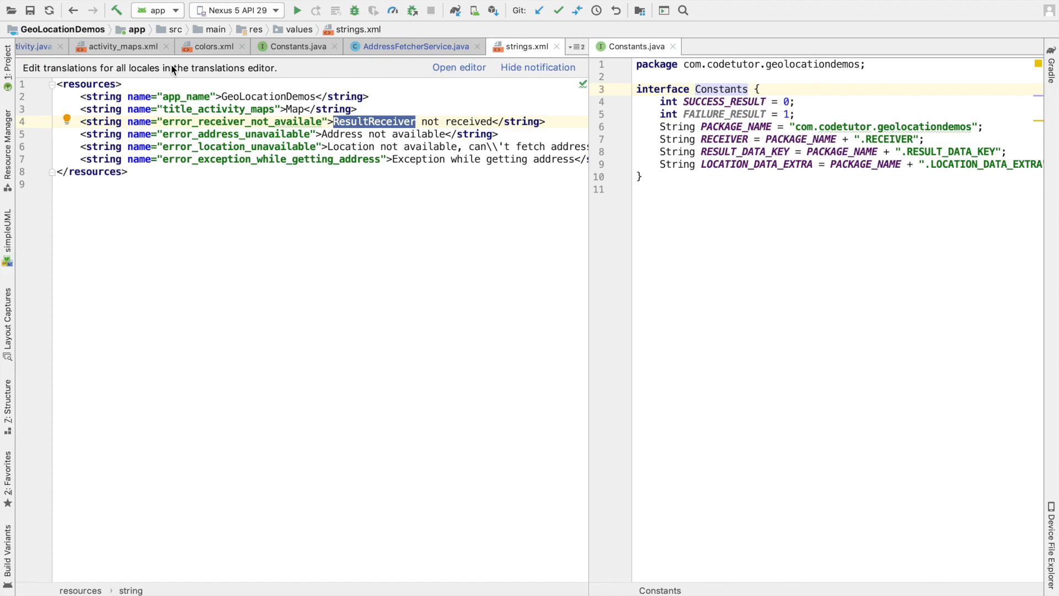
- Read deviceLocation from Constants.LOCATION_DATA_EXTRA and log then return if deviceLocation==null
click(415, 46)
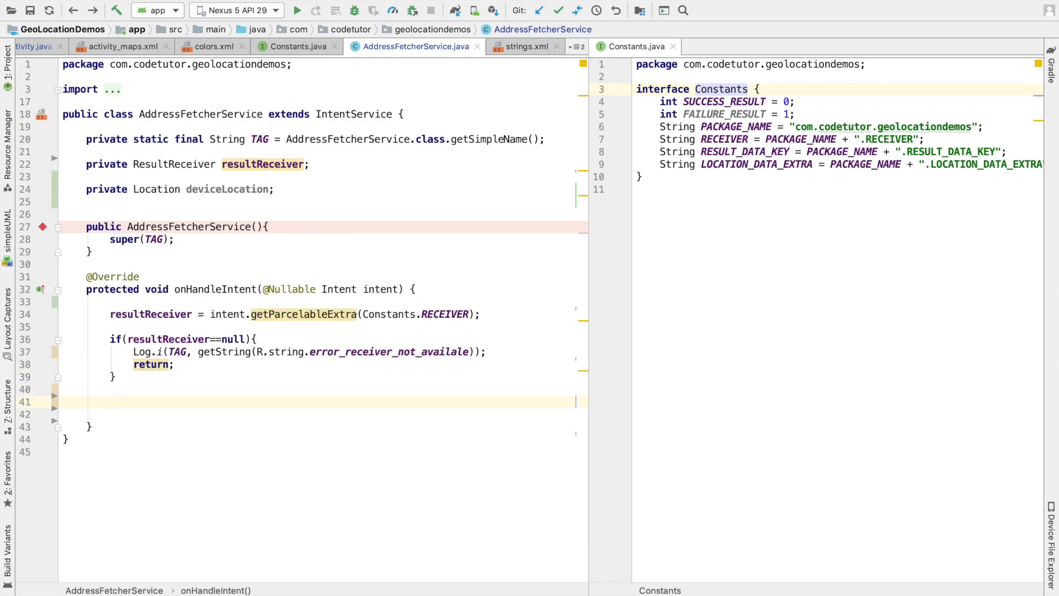
text(de)
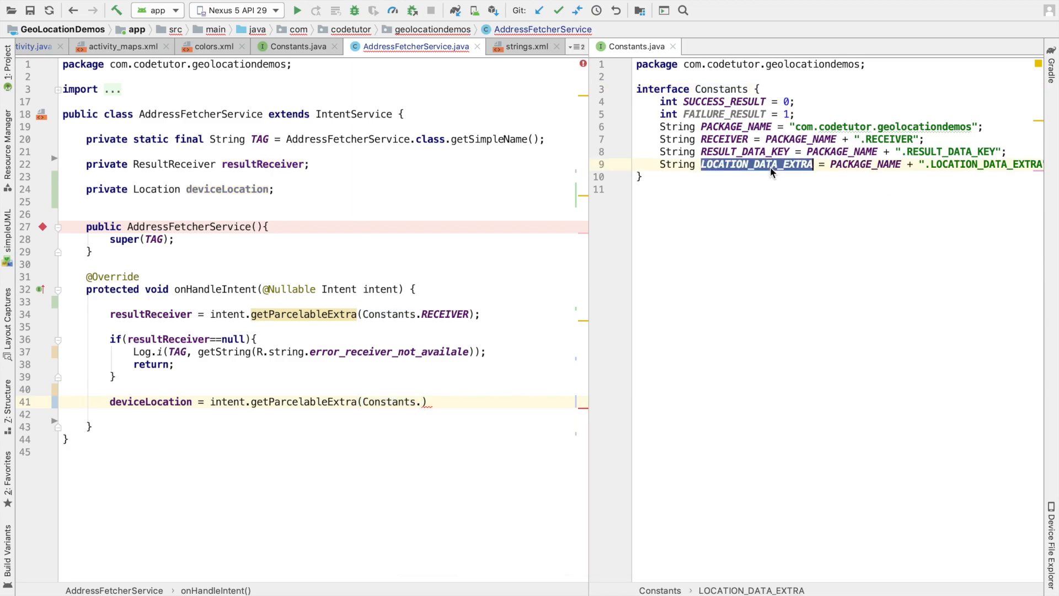
text(if)
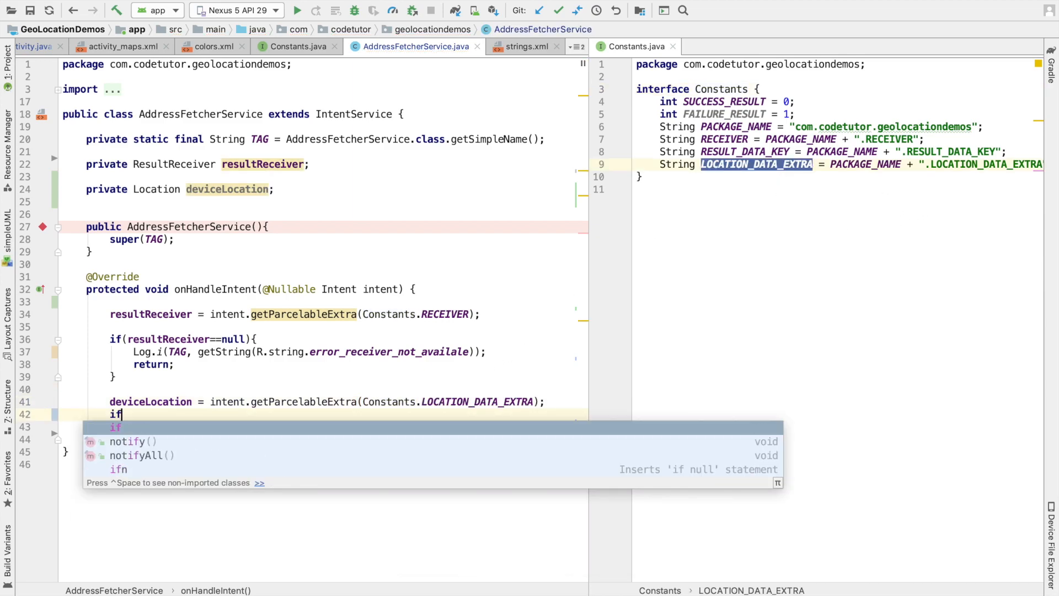
text((deviceLocation==)
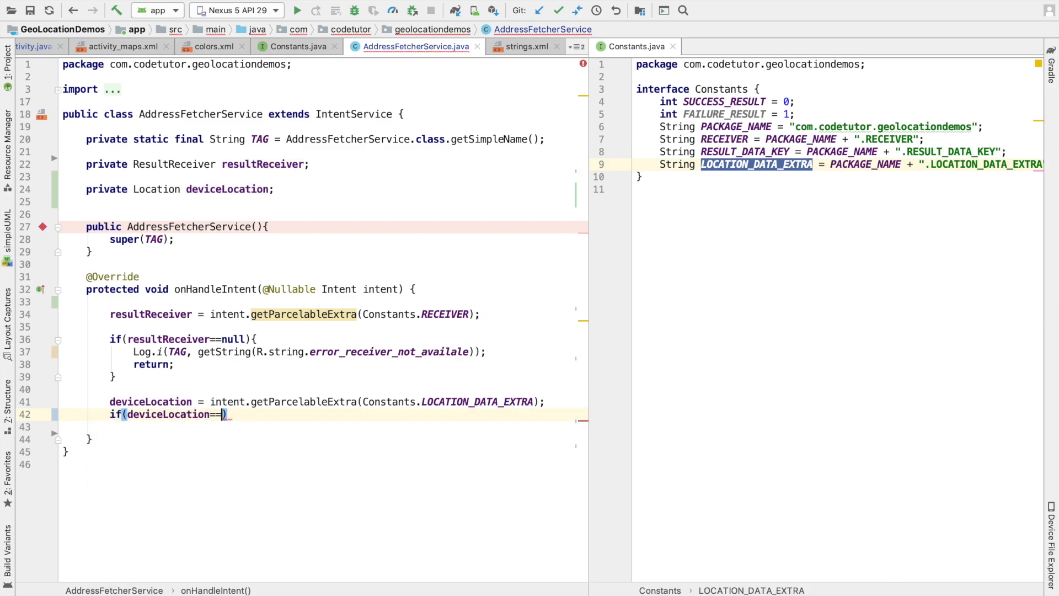
text(null){)
text(Log.i(TAG, getString(R.string.error_location_unavailable));)
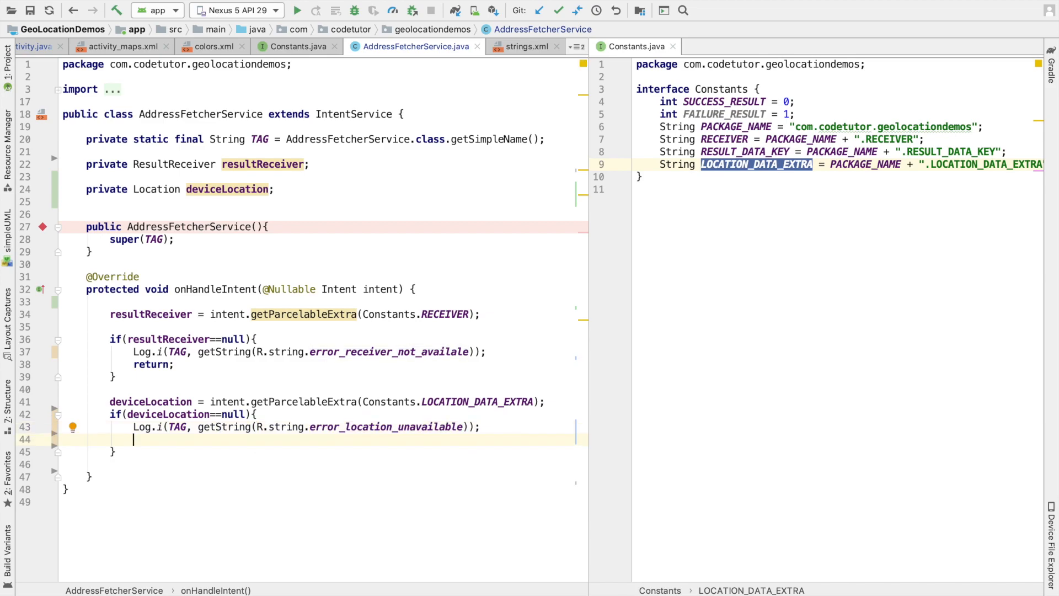
text(return;)
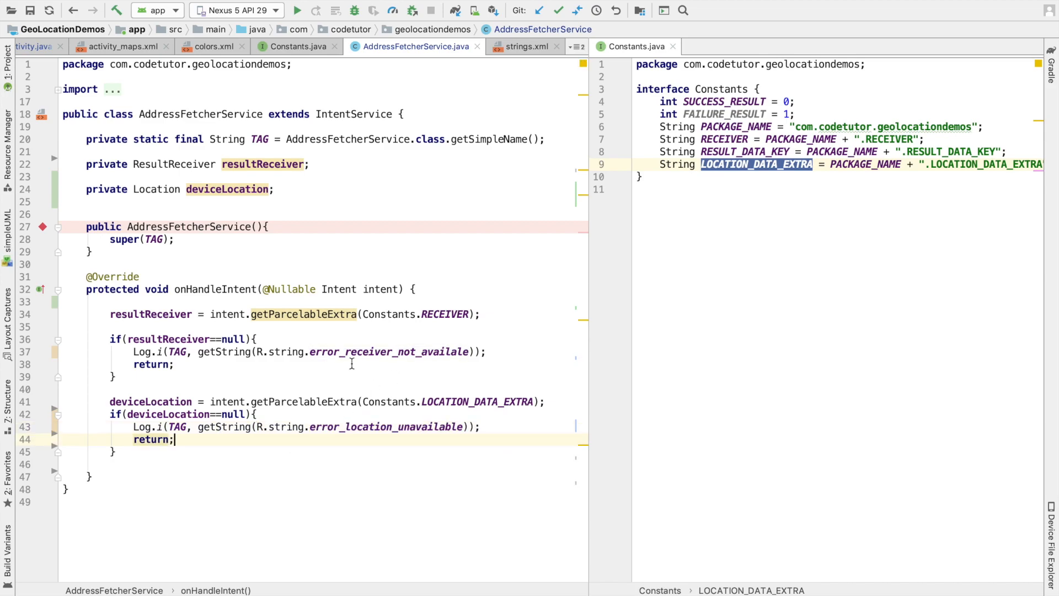
click(481, 426)
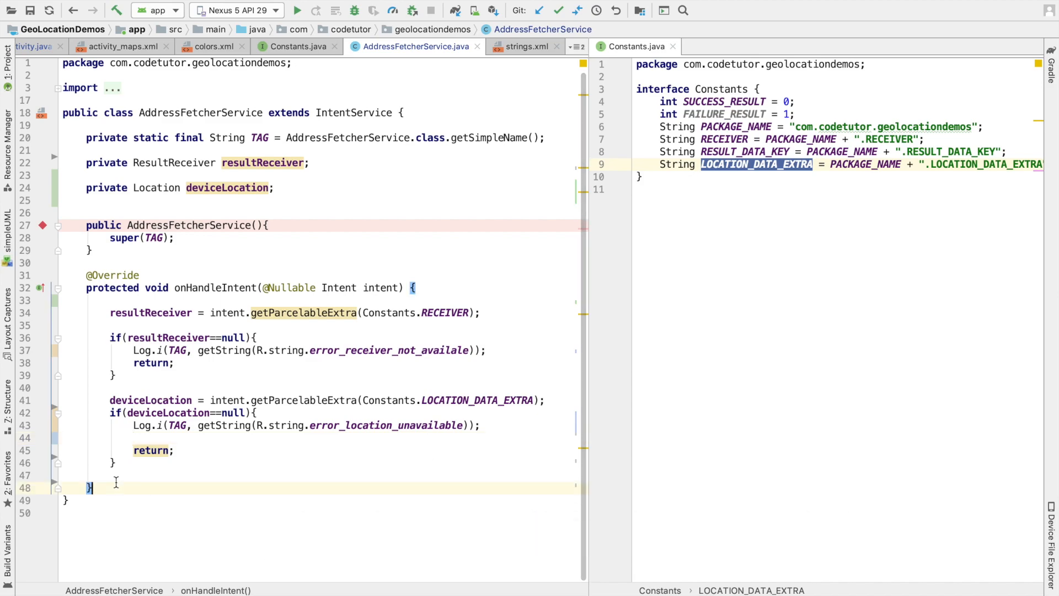
- Declare private void respondWithResult(int resrultCode, String resultMessage) below onHandleIntent
key(Enter)
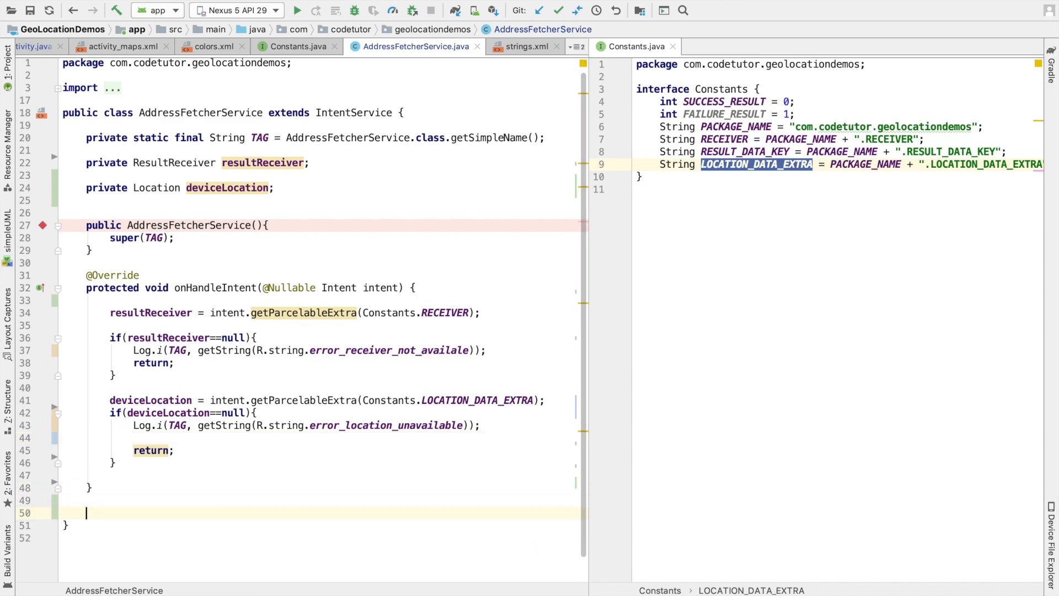
text(private void respond)
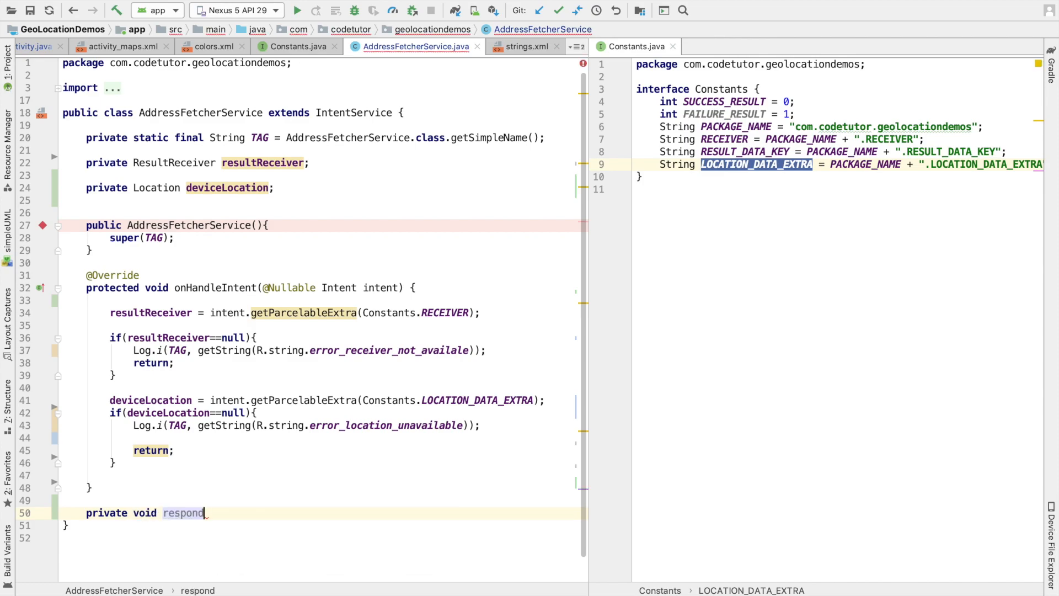
text(WithResult(i)
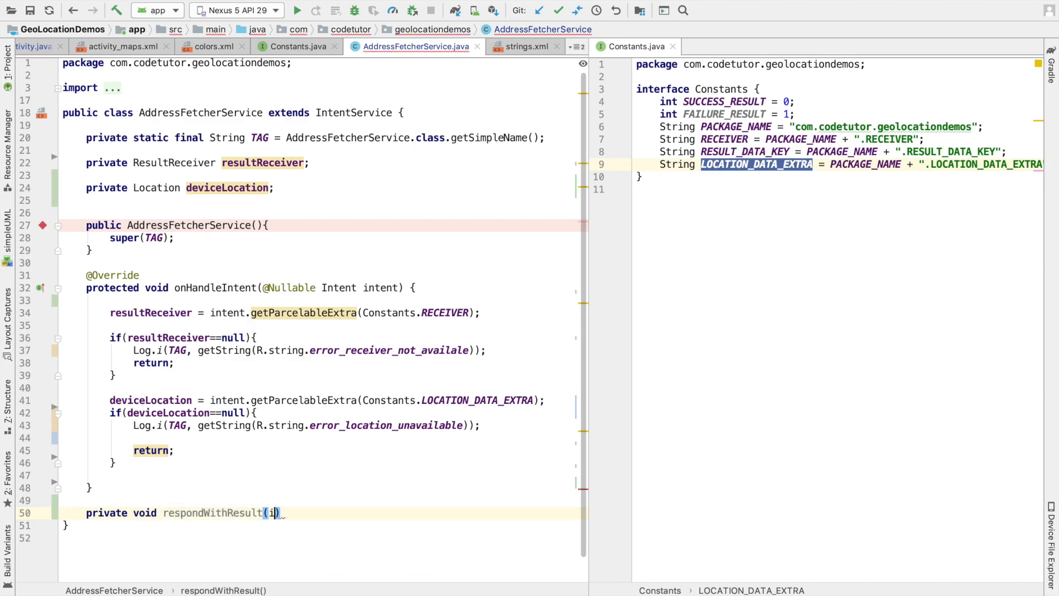
text(nt resrult)
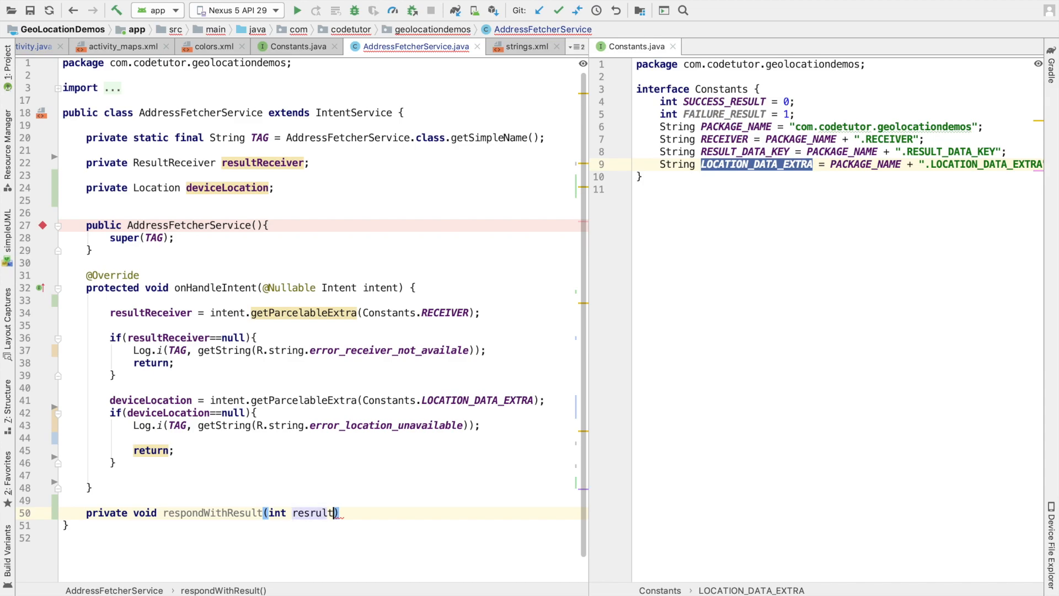
text(Code,String resultMessage)
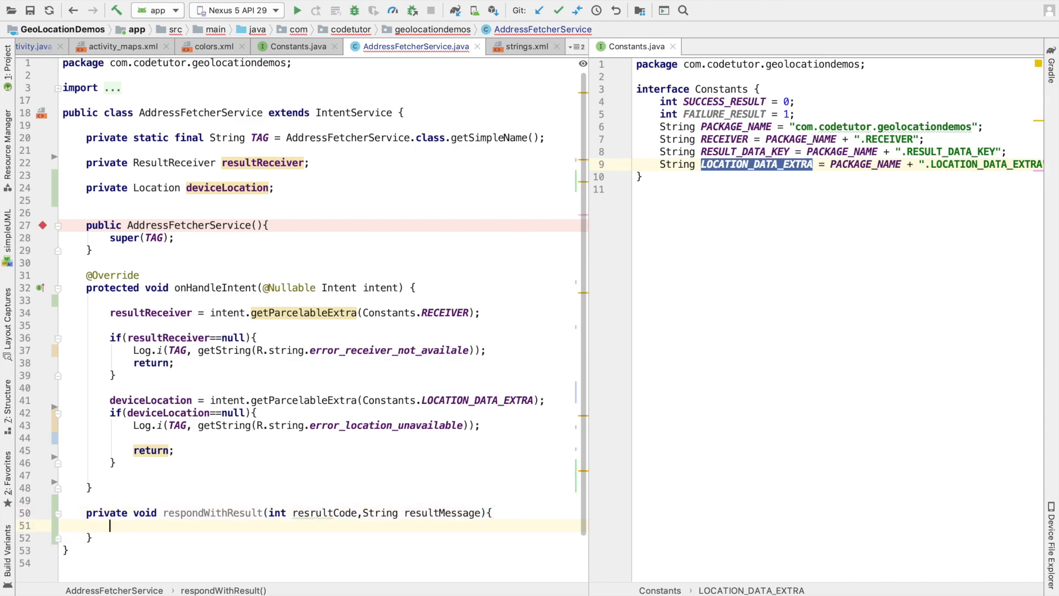
- Bundle resultMessage under Constants.RESULT_DATA_KEY and pass it to resultReceiver.send()
text(Bundle bundle = new Bundle();)
text(bundle.)
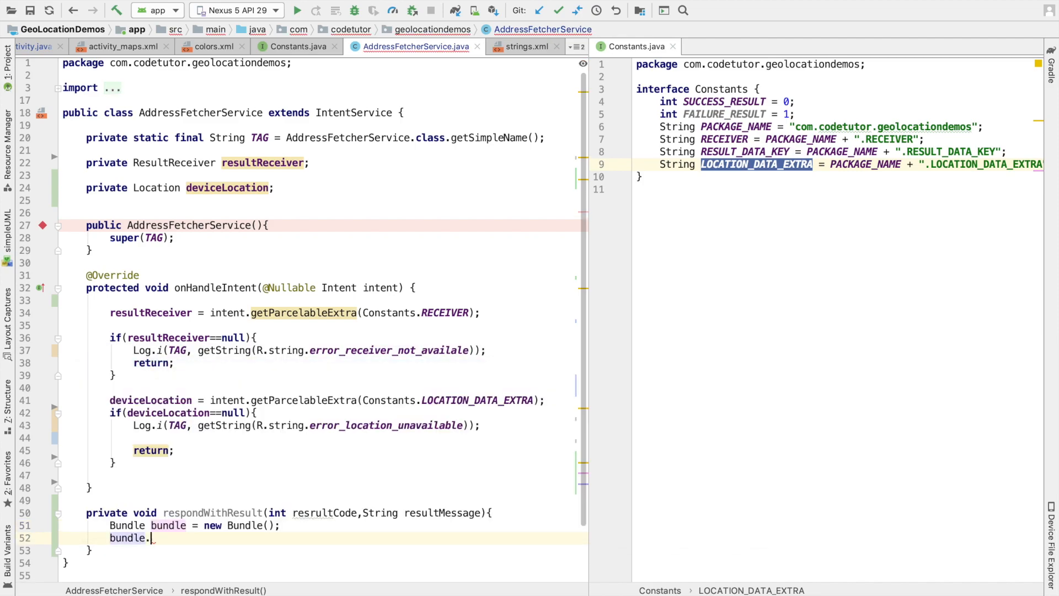
text(putString();)
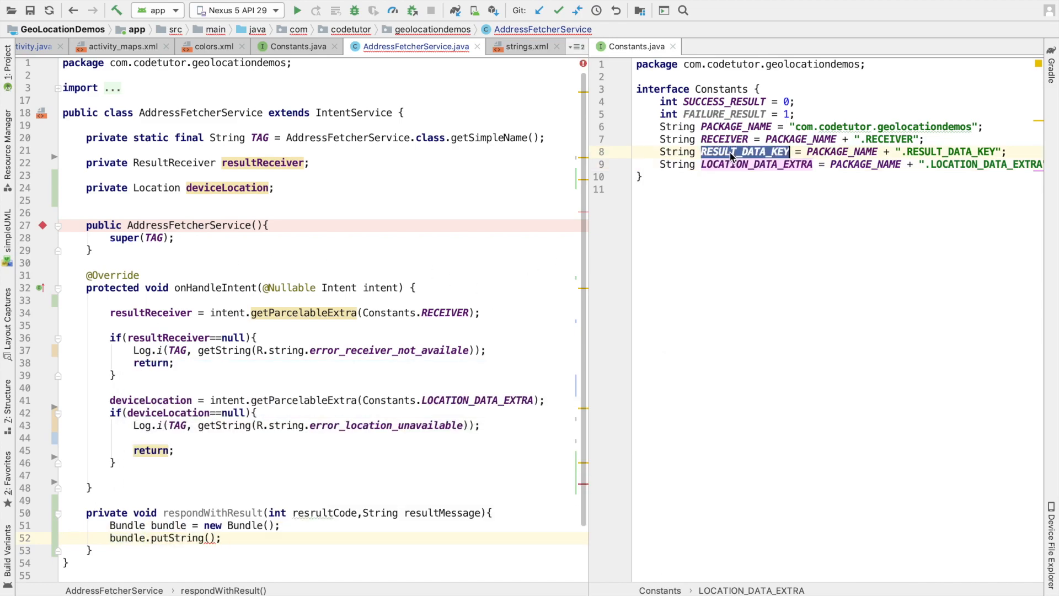
text(Con)
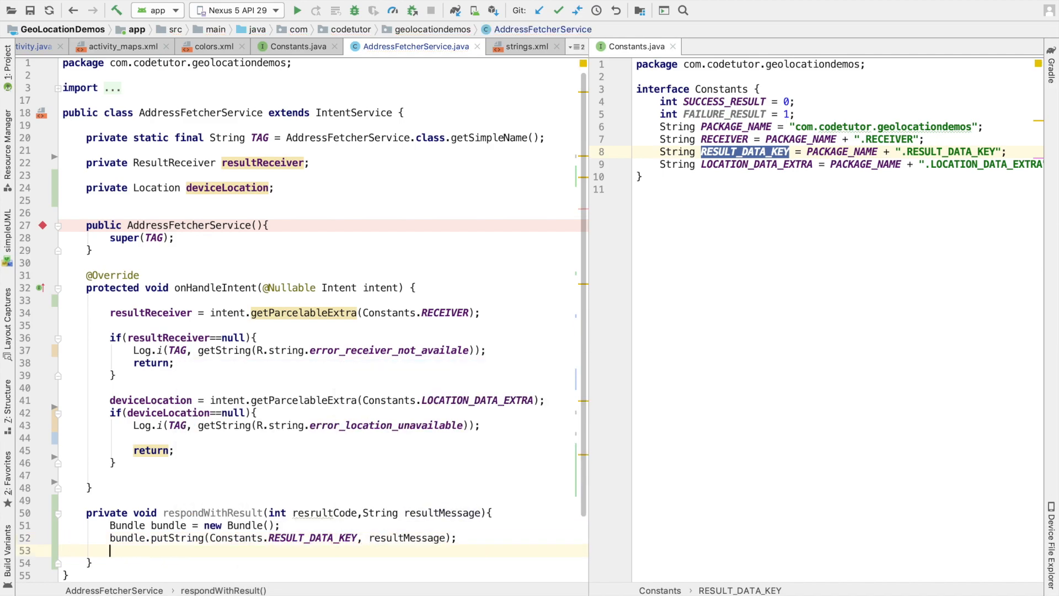
text(resultReceiver)
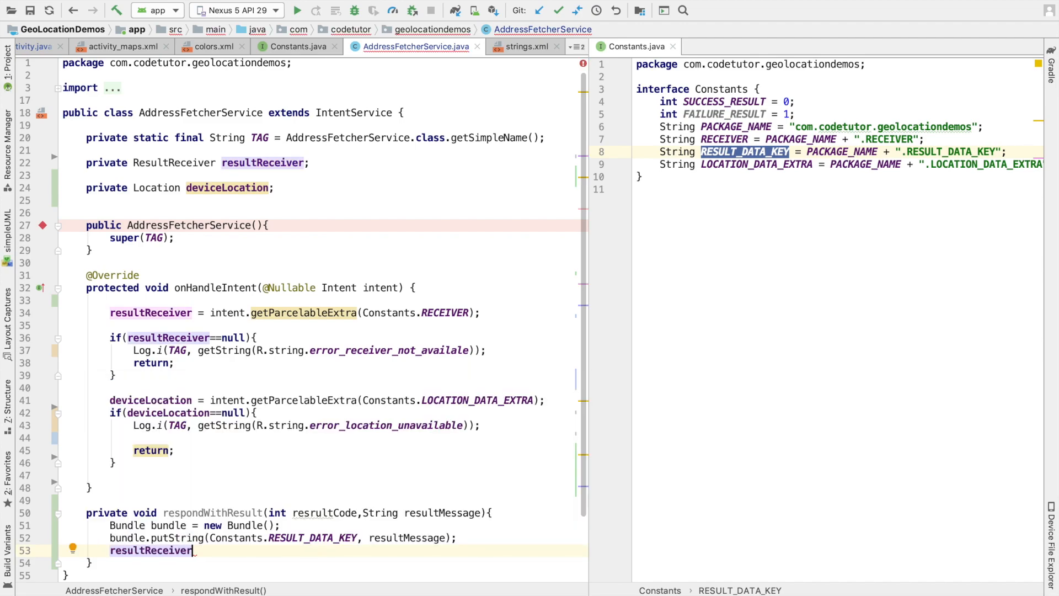
text(.send();)
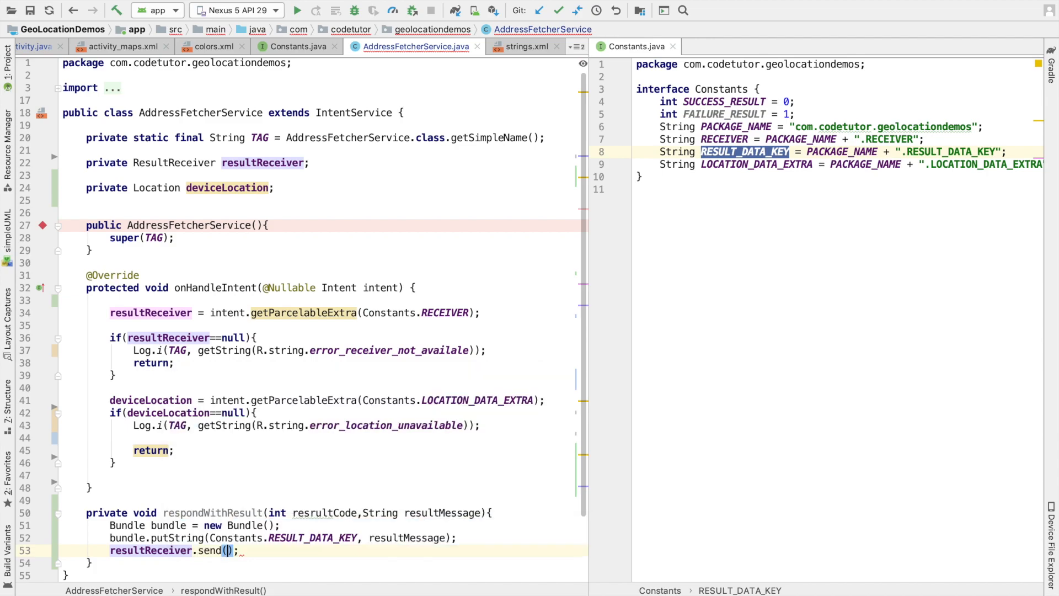
text(resrultCode, bundle)
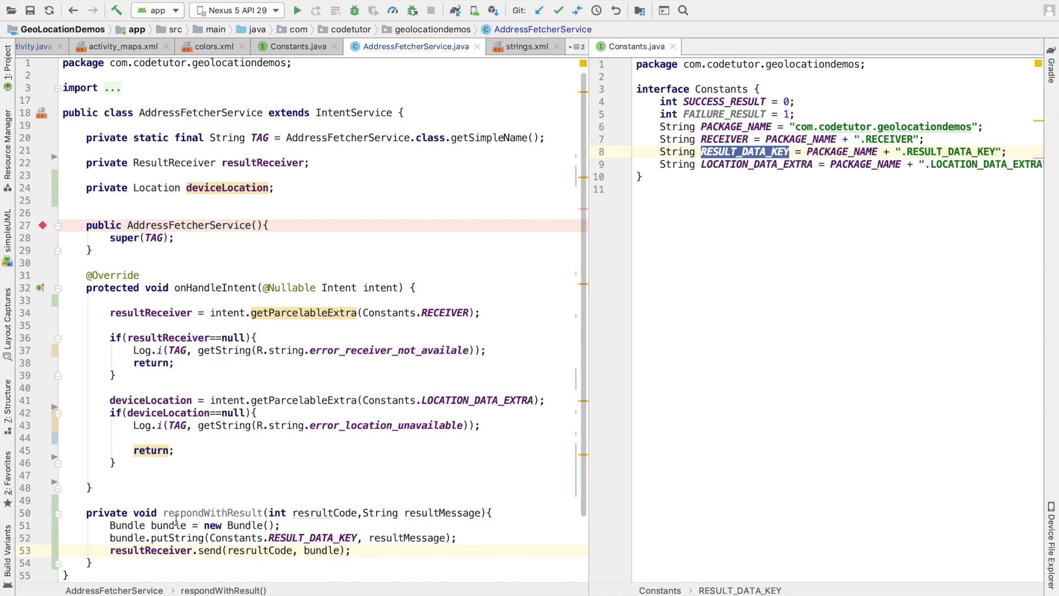
- On null location, call respondWithResult(Constants.FAILURE_RESULT, getString(R.string.error_location_unavailable))
double_click(211, 513)
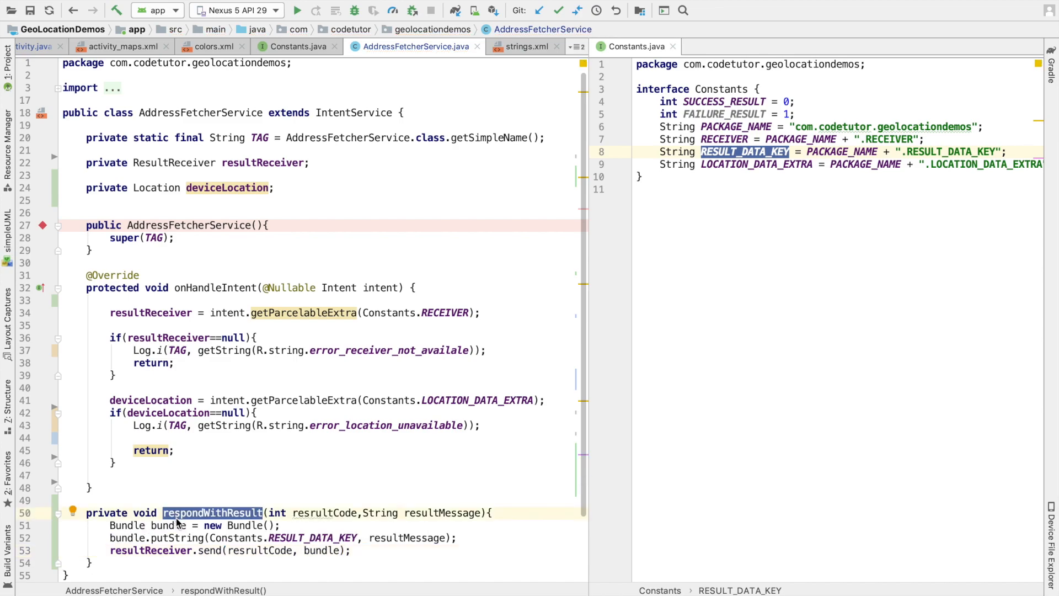
mouse_move(179, 521)
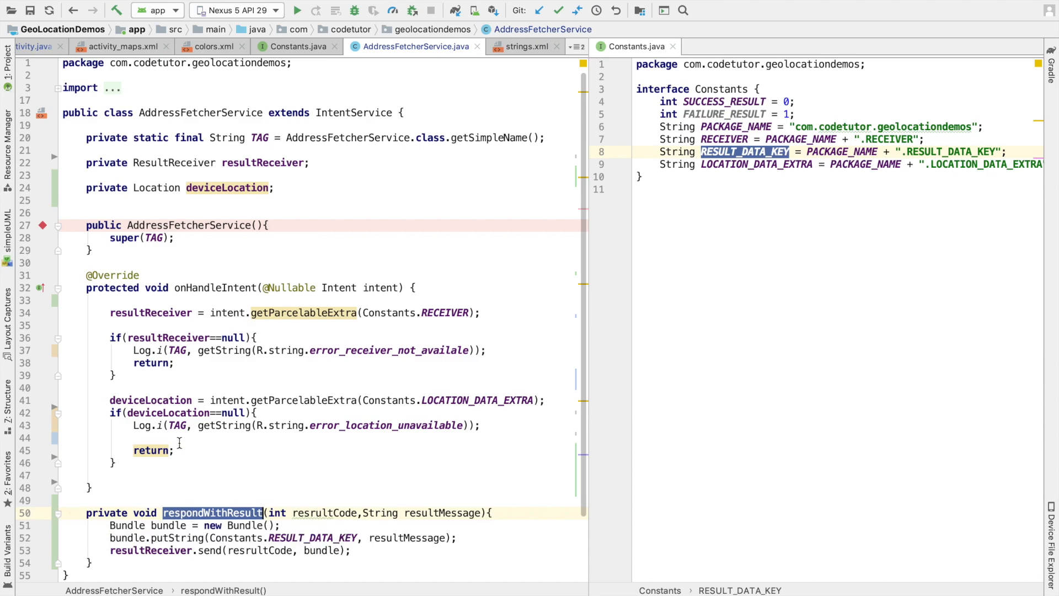
text(respondWithResult())
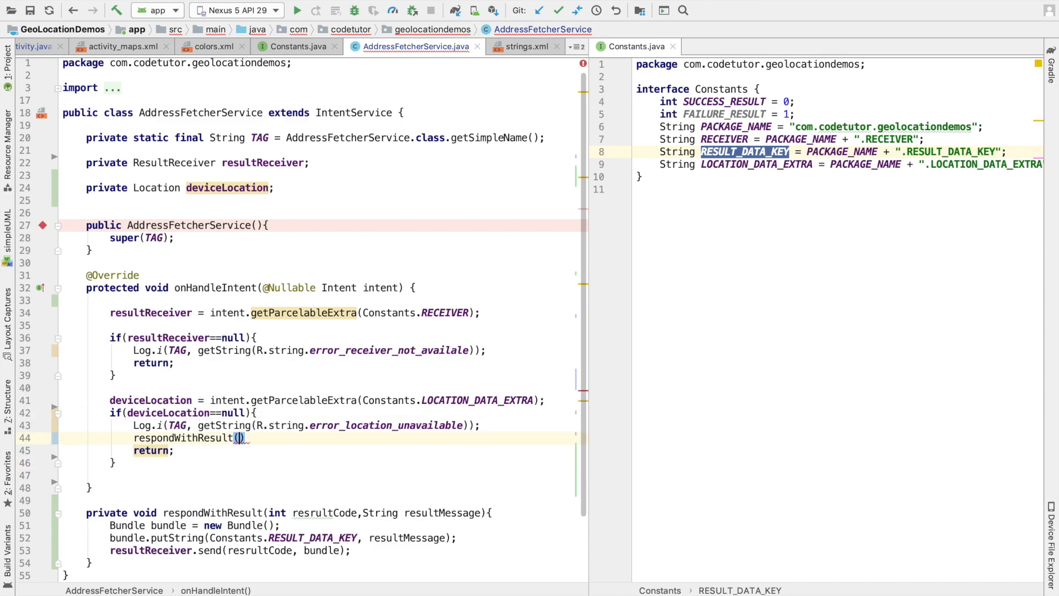
text(Constants.FAILURE_RESULT,)
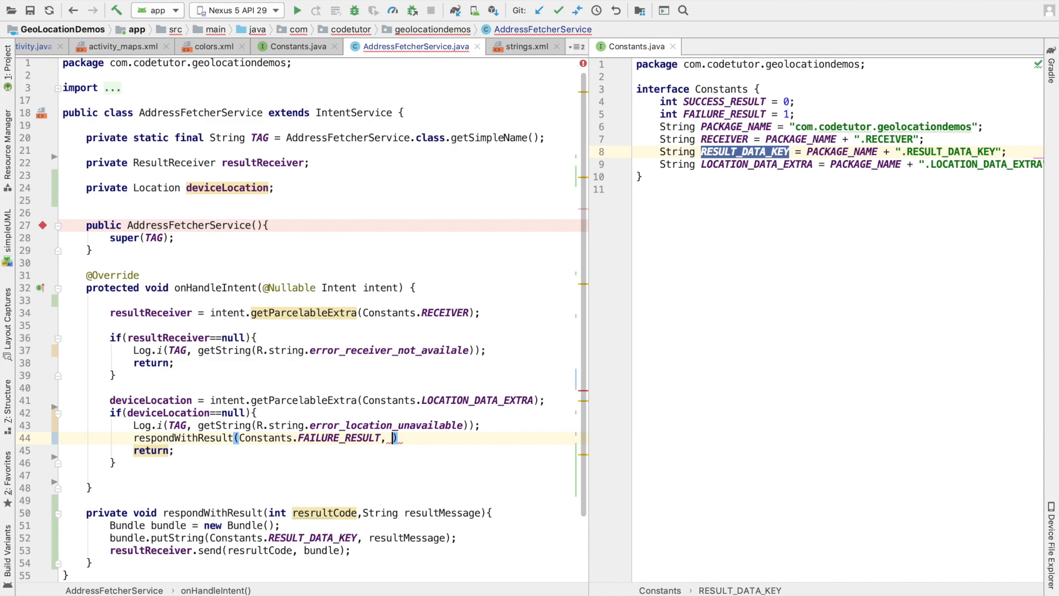
text(getString()
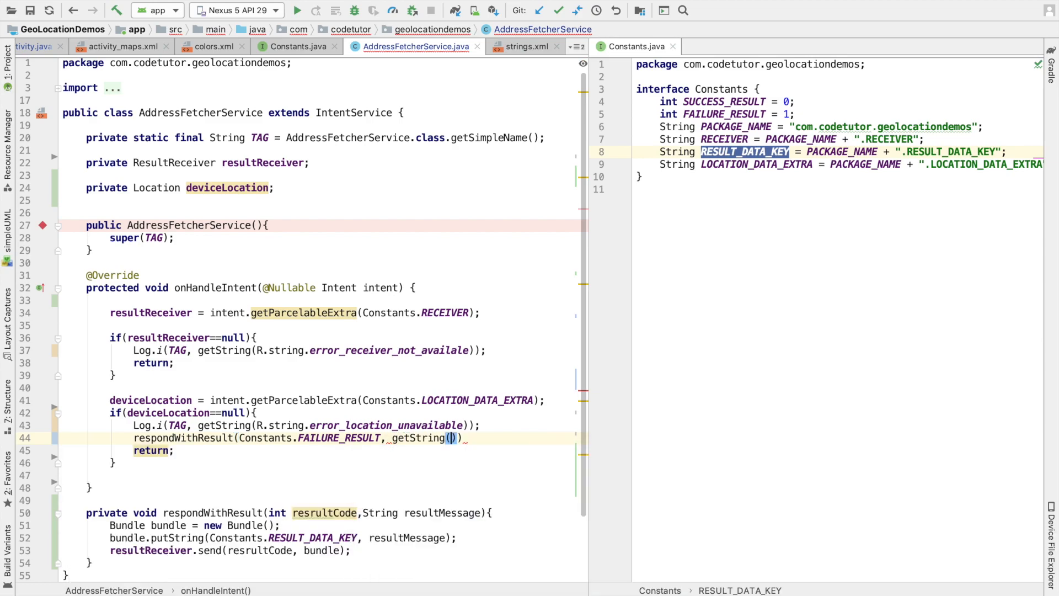
text(R.string.error_location_unavailable)
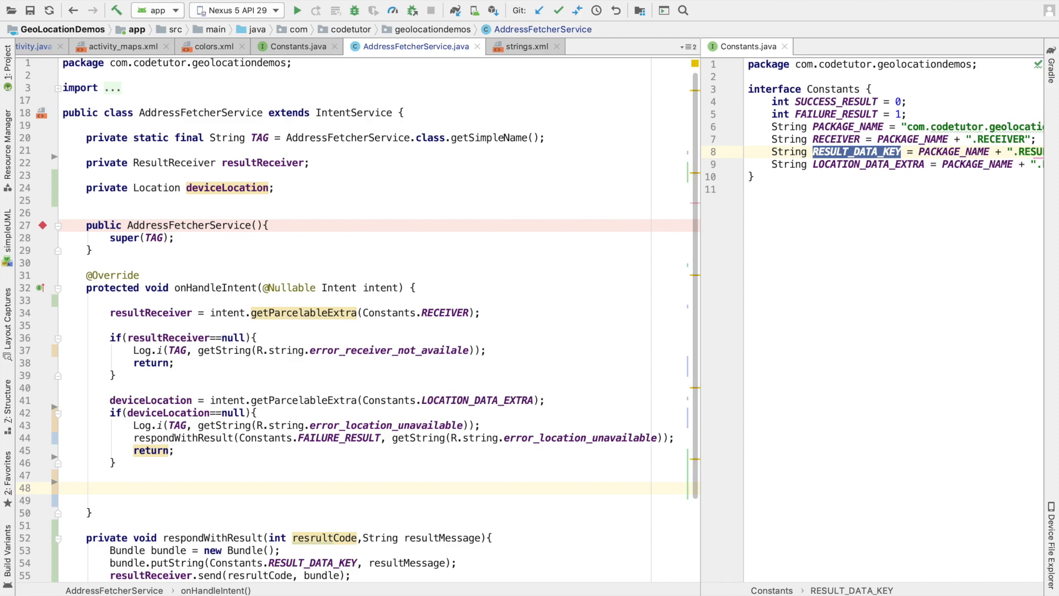
- Add Geocoder geocoder = new Geocoder(this, Locale.getDefault()) and List<Address> address = null
click(110, 488)
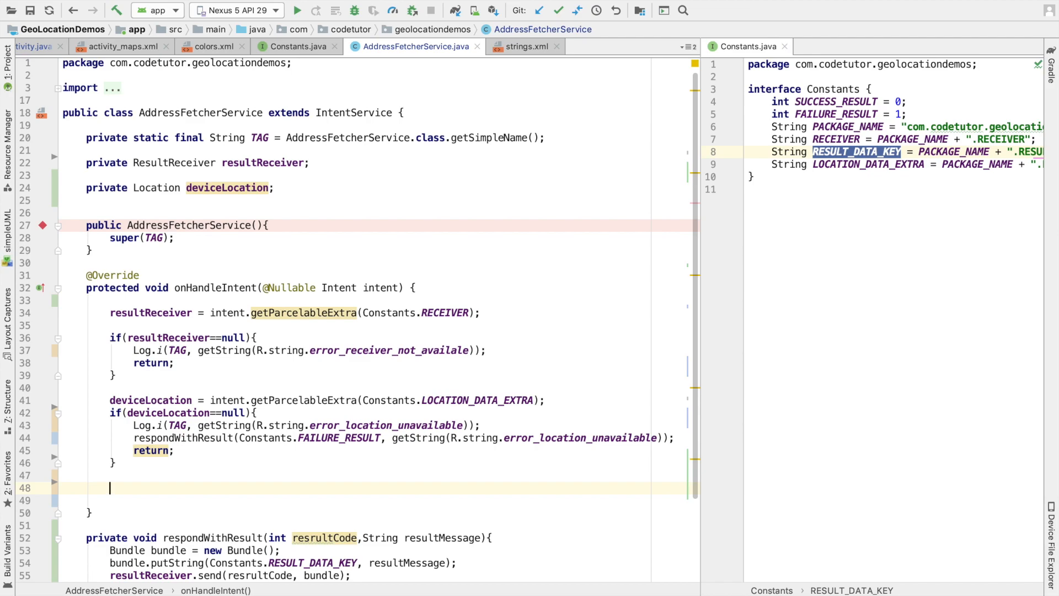
text(G)
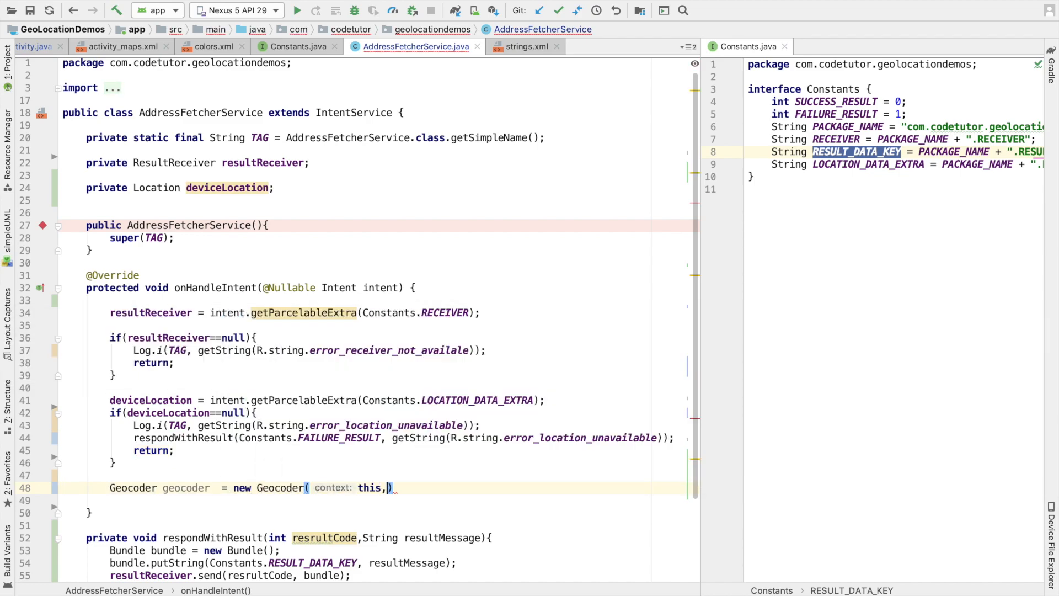
text(Locale.getDefault()
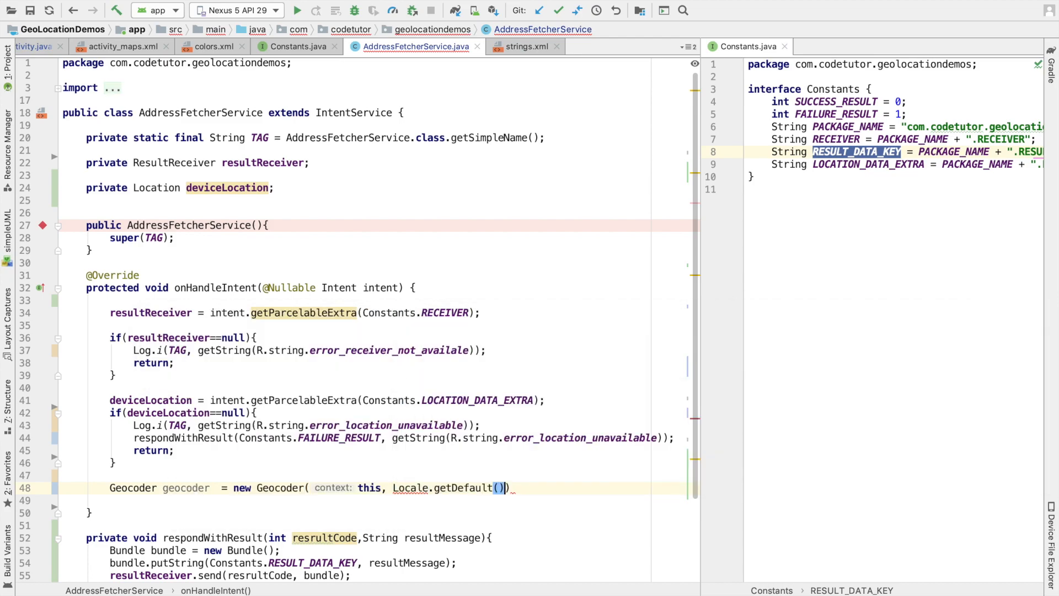
text(List)
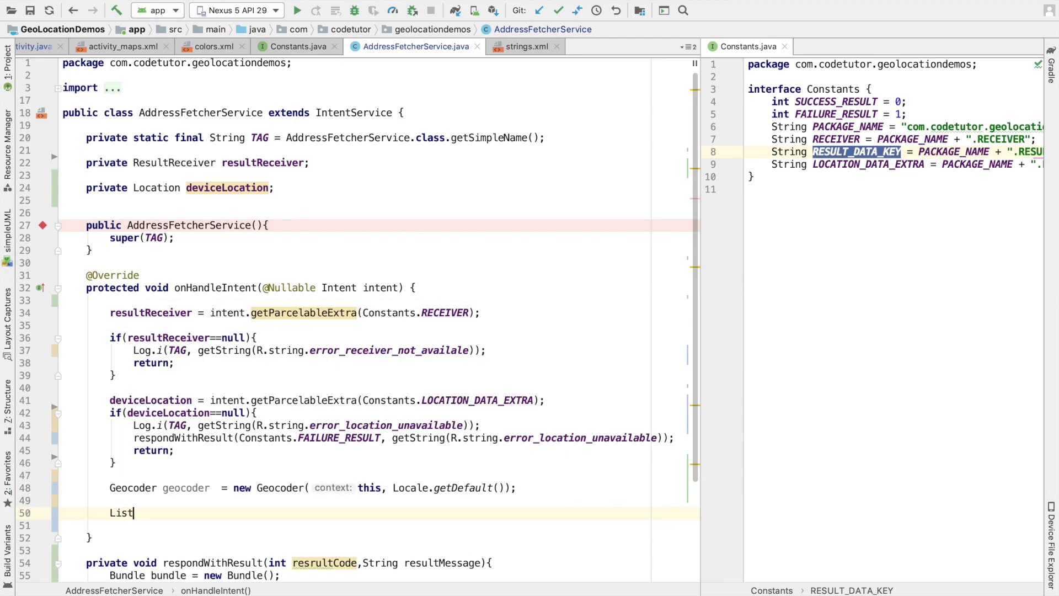
text(<Address> address = null;)
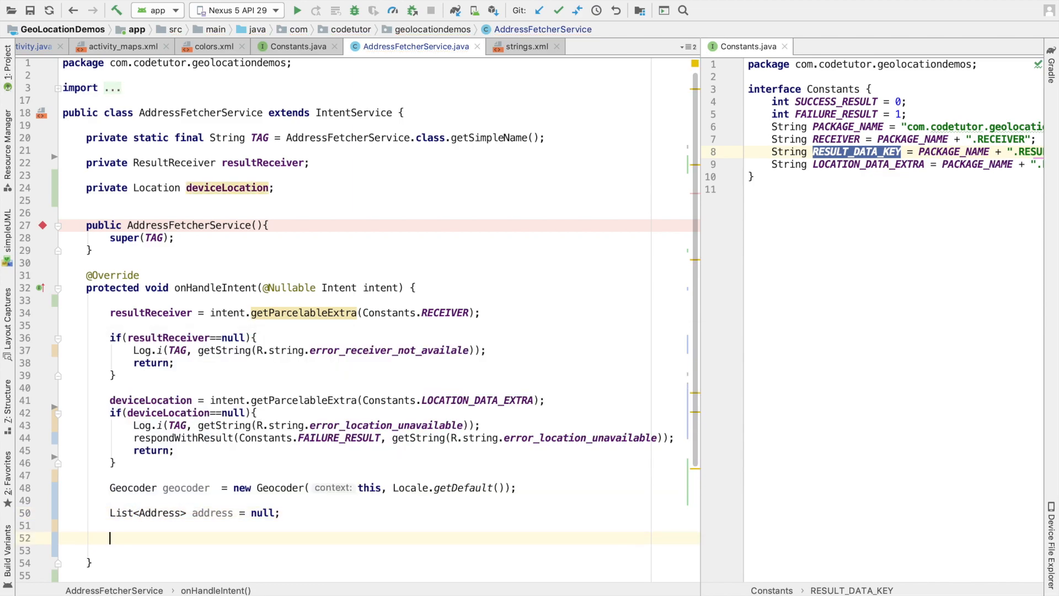
- Set address = geocoder.getFromLocation(deviceLocation.getLatitude(), deviceLocation.getLongitude(), 1)
text(address =)
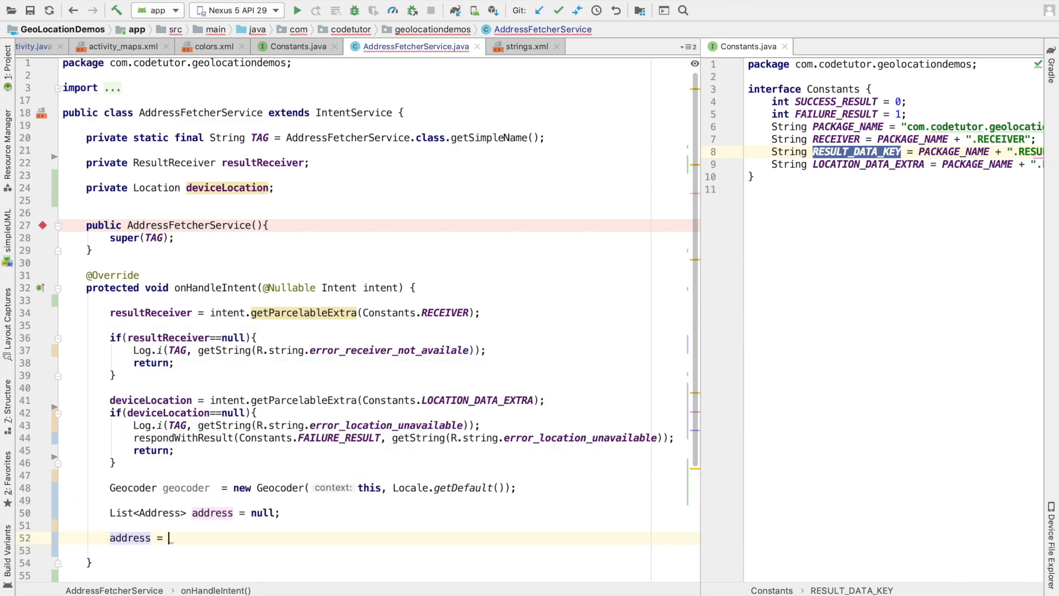
text(get)
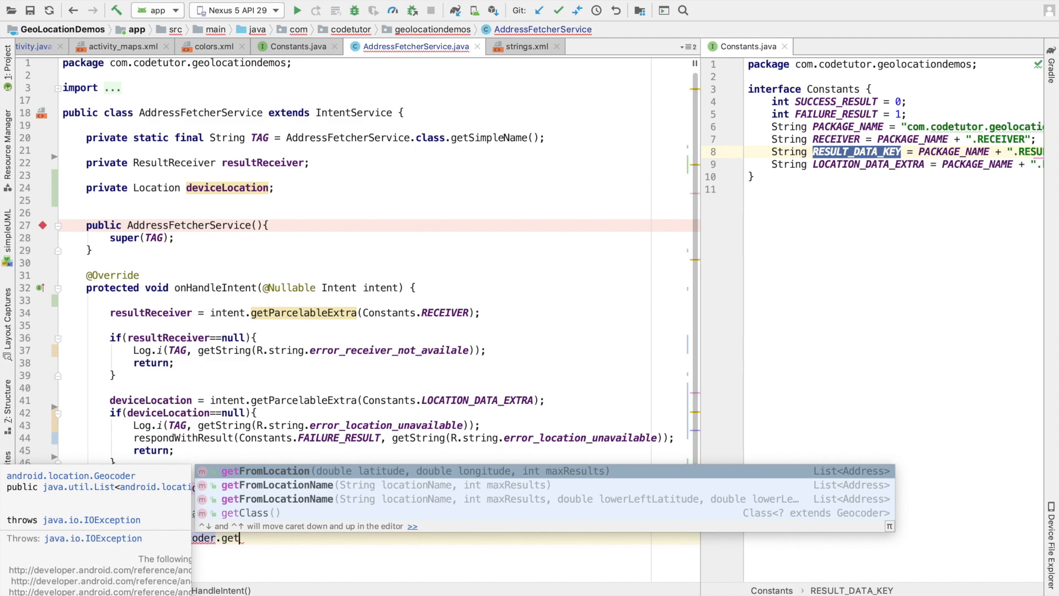
click(277, 471)
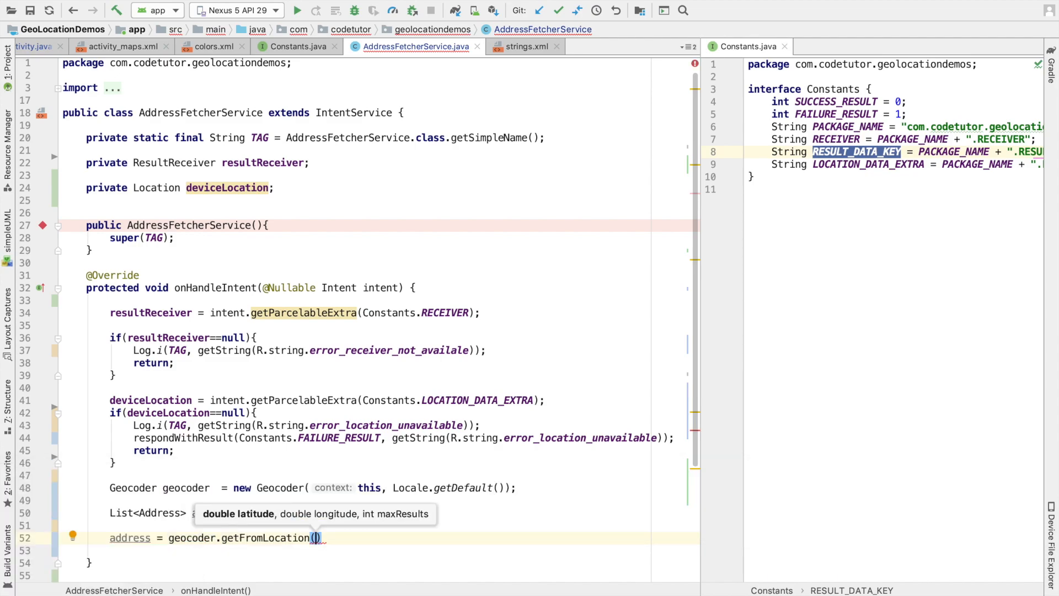
text(deviceLocation.getLatitude()
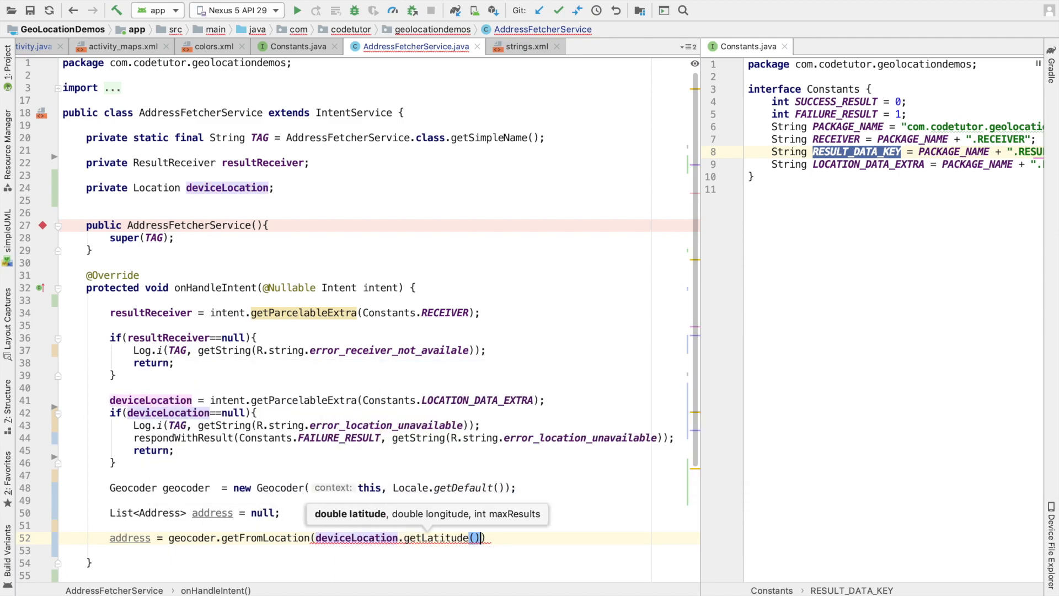
text(, deviceLocation)
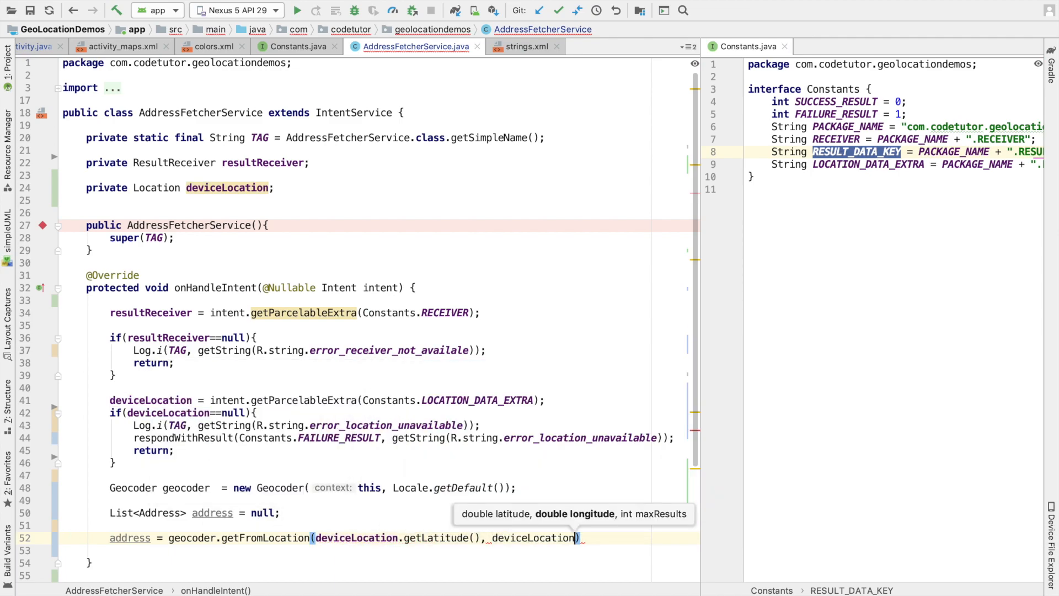
text(.getLongitude(), ))
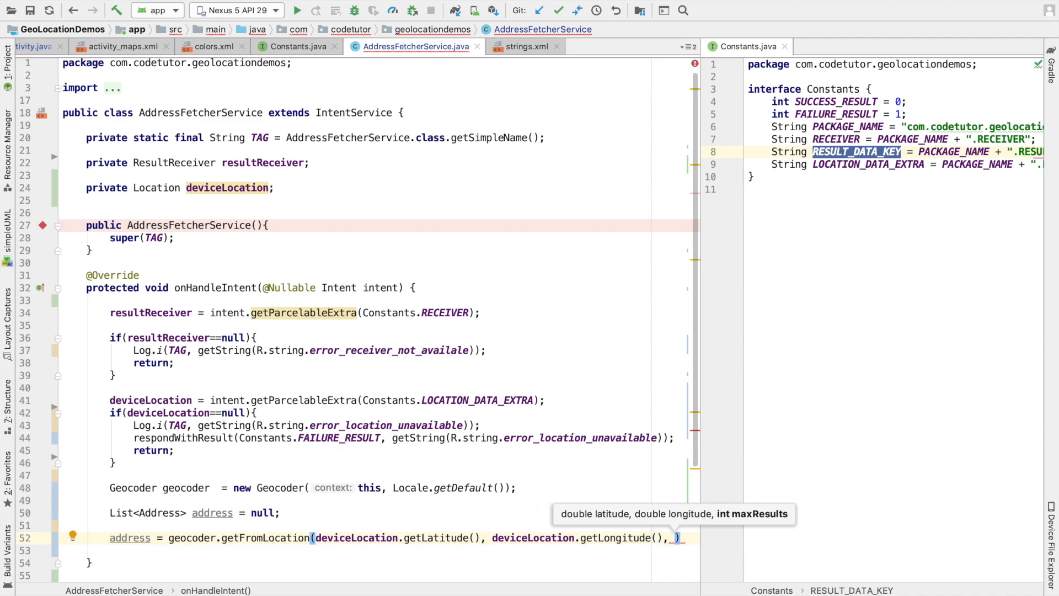
text(1)
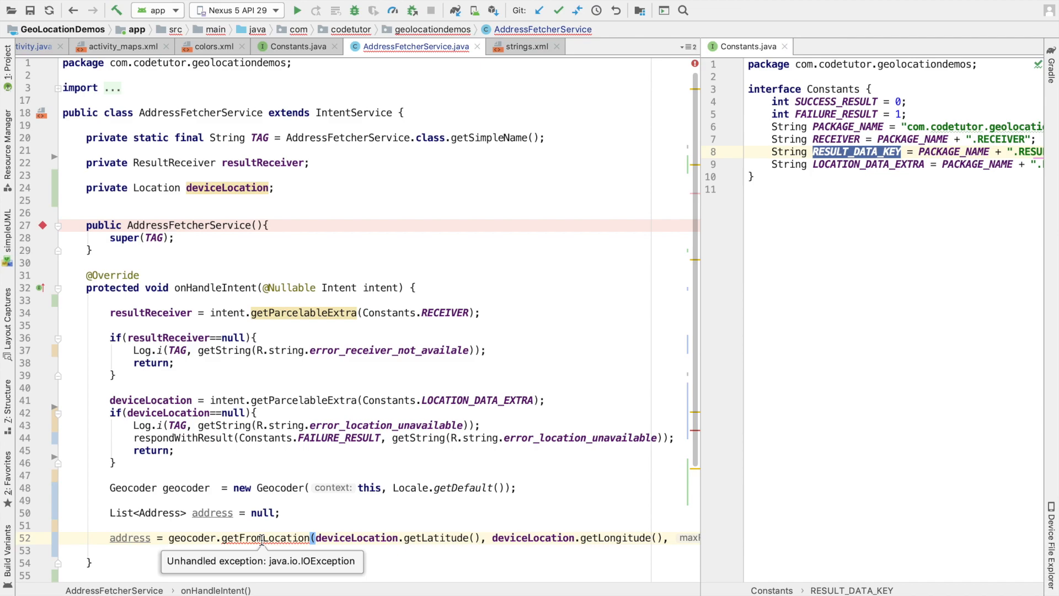
text(t)
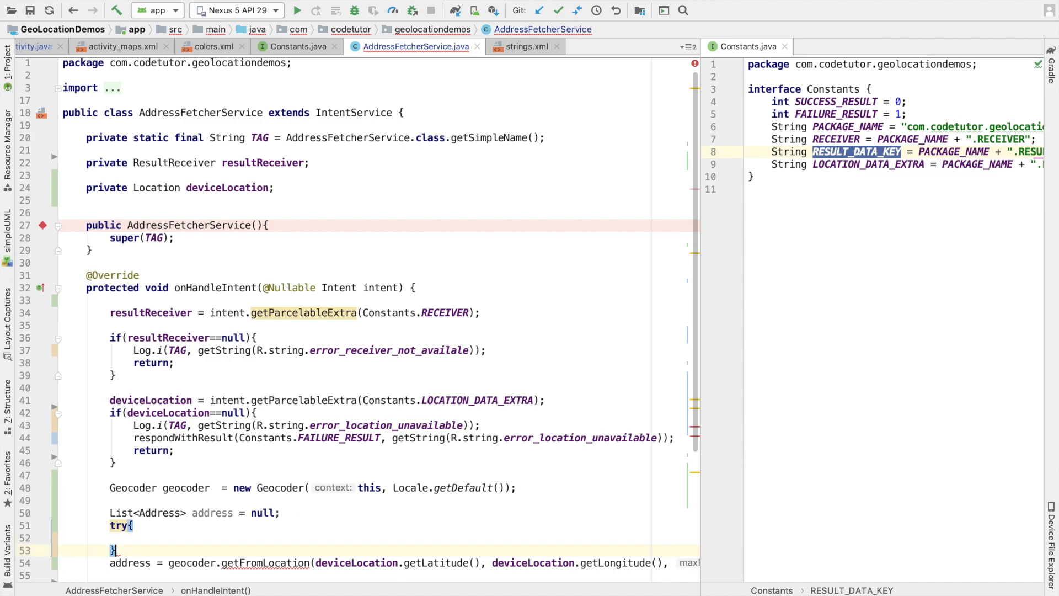
- Add catch (IOException e) and an if block testing address against null and size()==0
text(catch (IOException e){)
click(381, 538)
text(if()
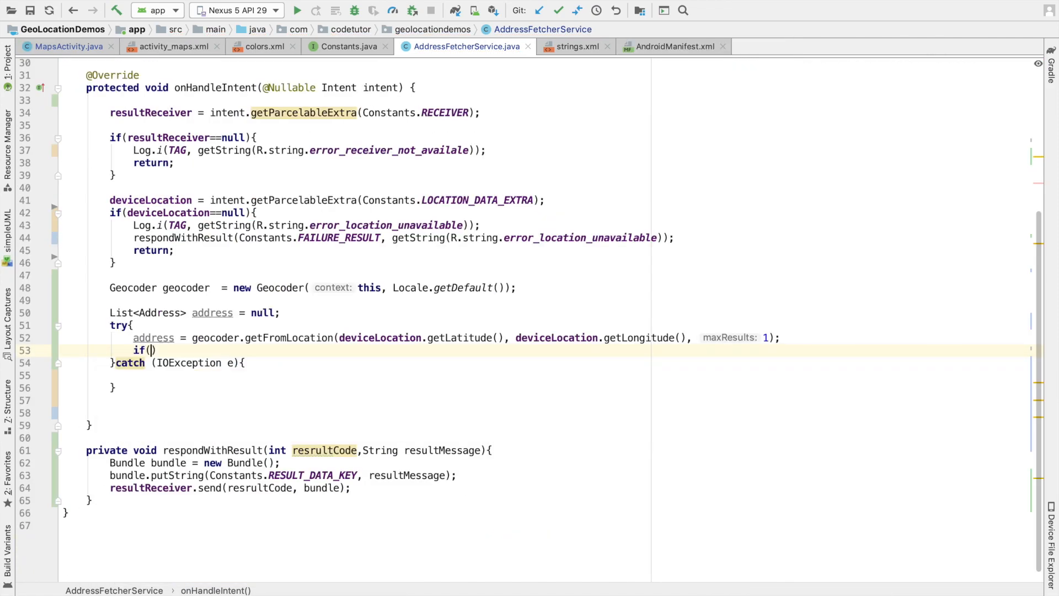
text(address!==)
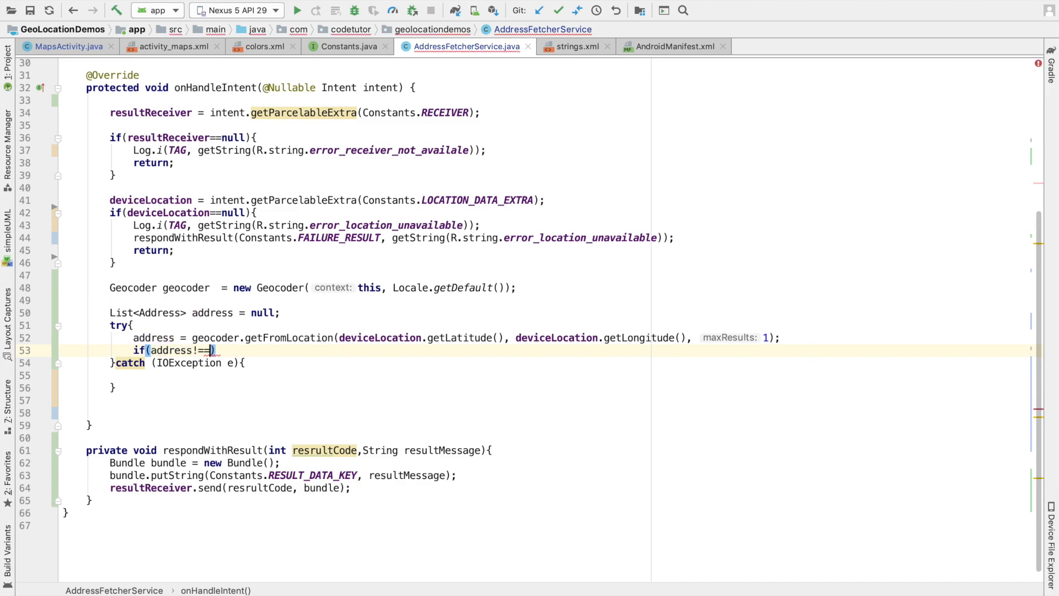
text(null && address.)
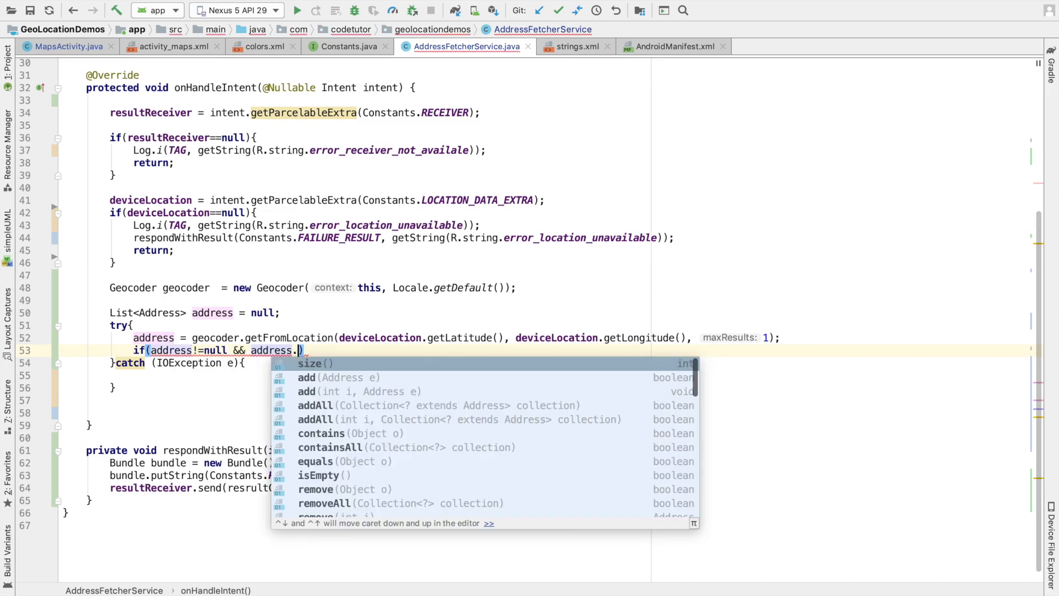
text(size()==)
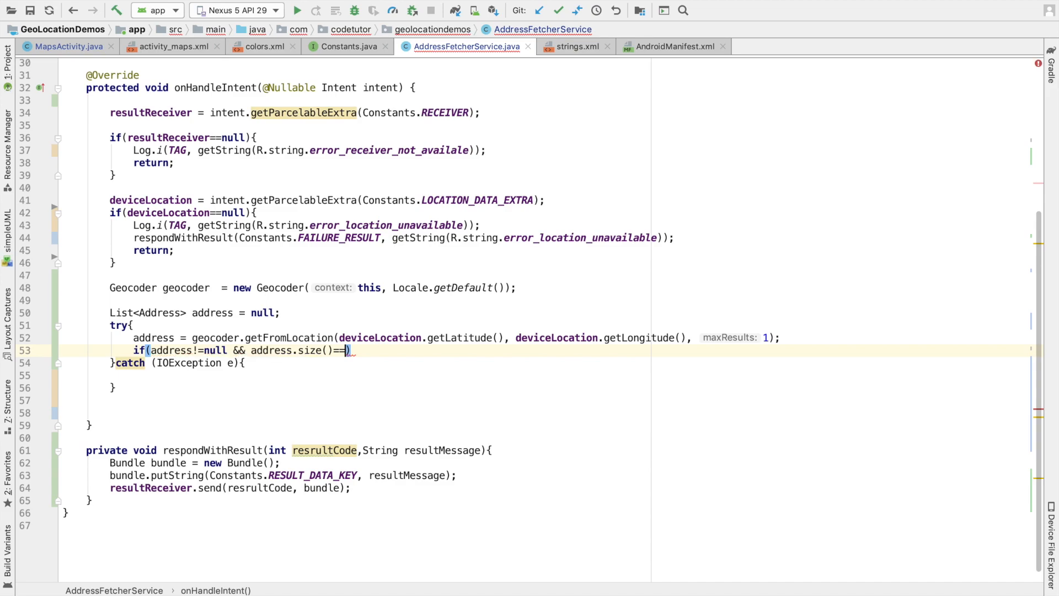
text(0)
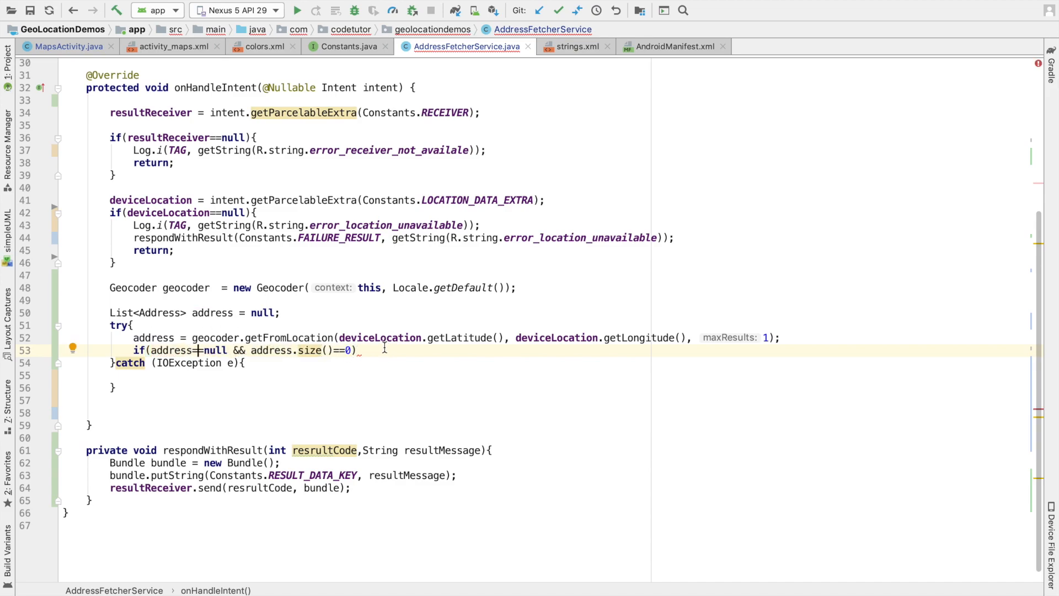
text({)
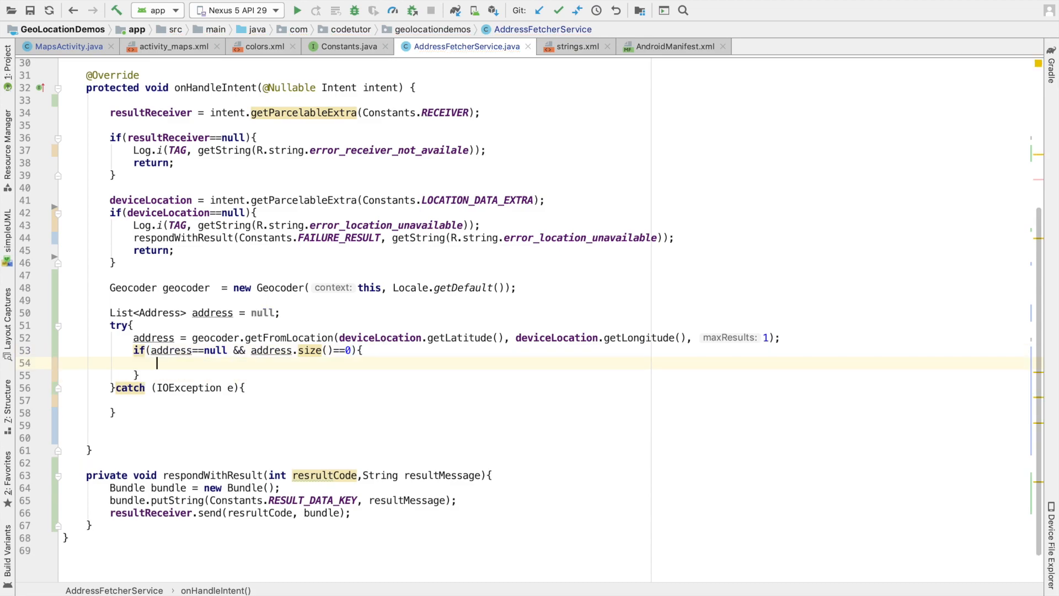
- Add an else branch and log getString(R.string.error_address_unavailable) with Log.i when no address is found
text(e)
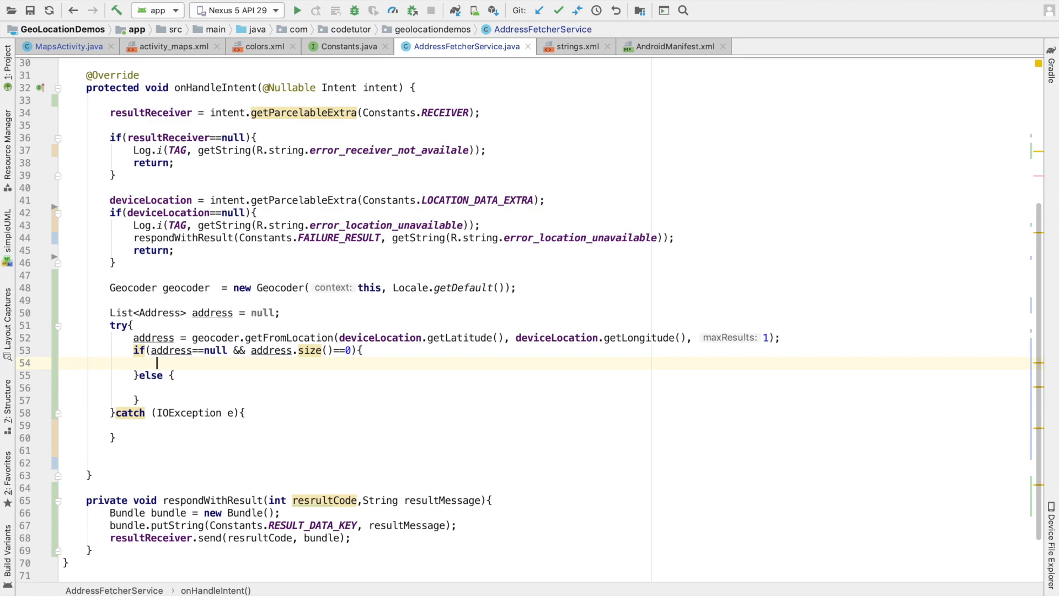
text(Lo)
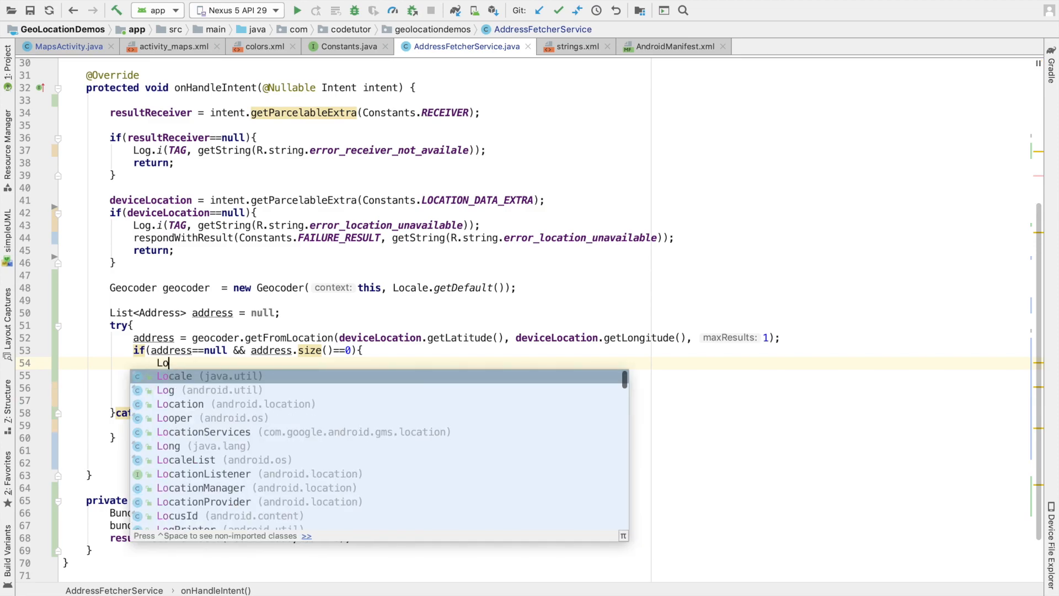
click(165, 390)
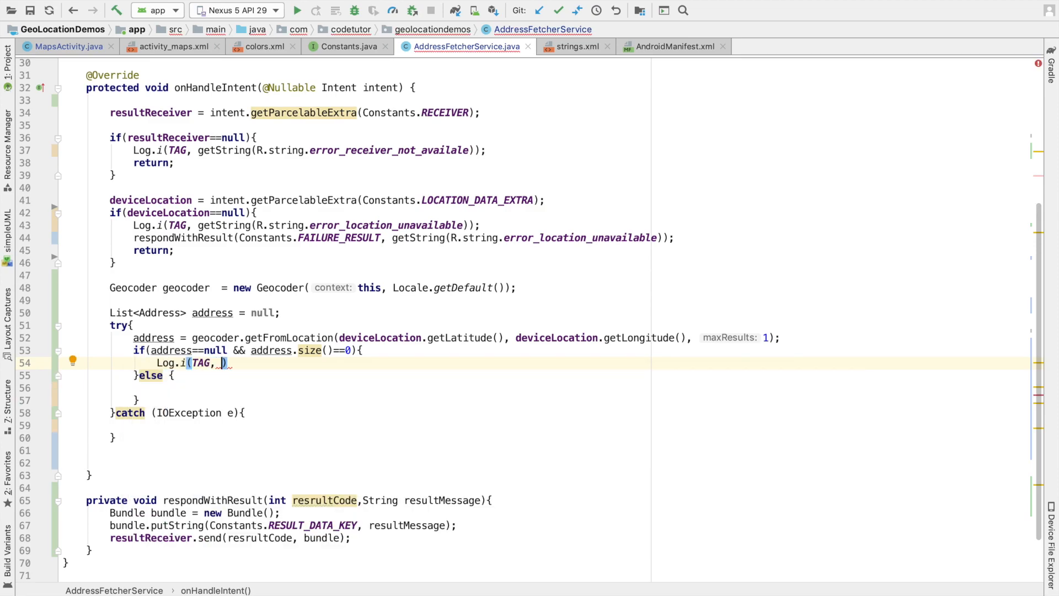
text(getString(R.)
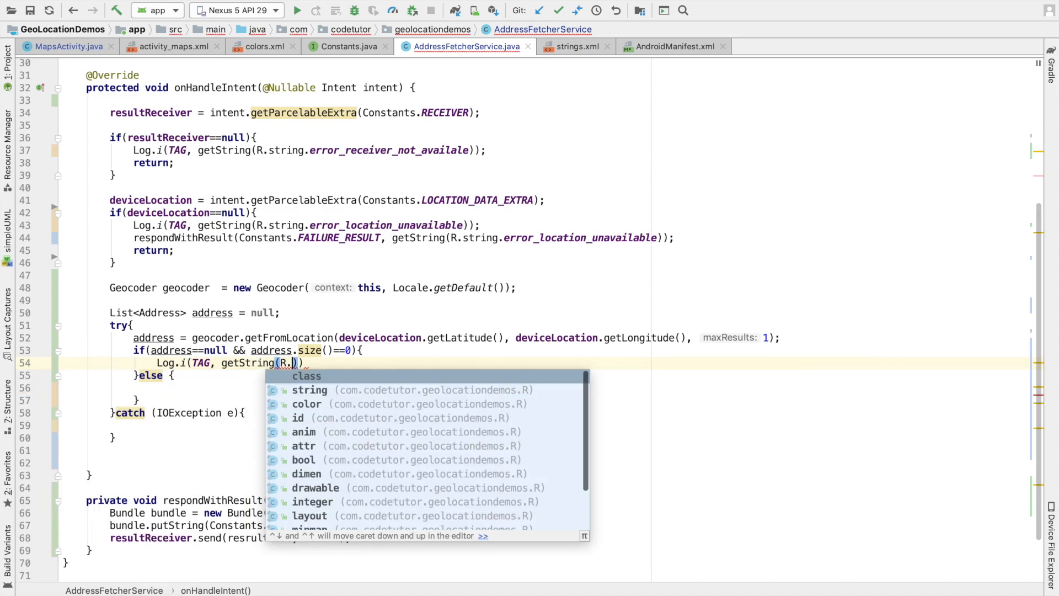
text(string.error_address_unavailable)
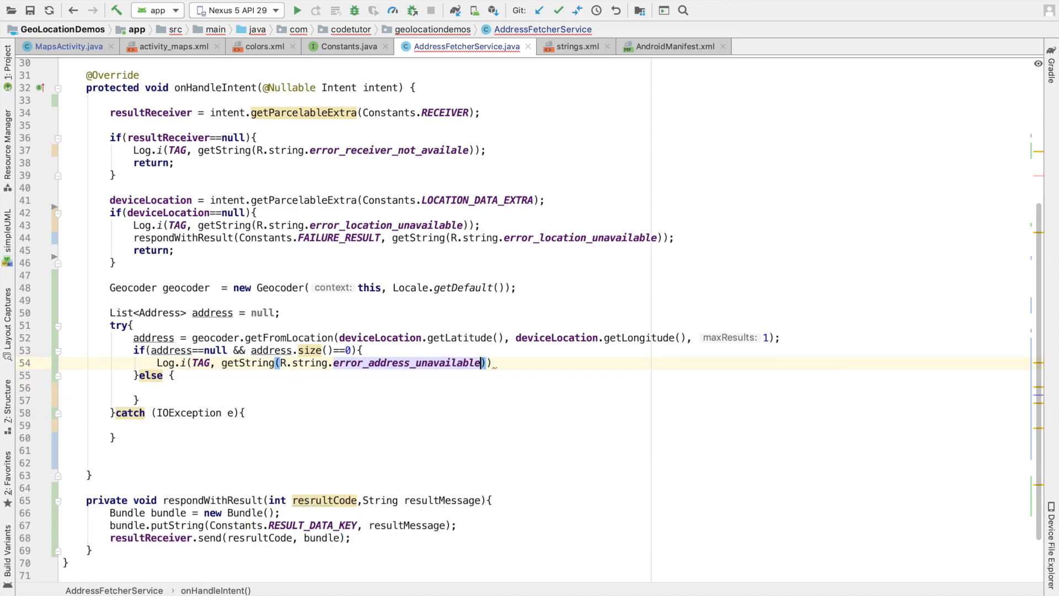
- Call respondWithResult with Constants.FAILURE_RESULT and the address-unavailable message, then return
text(res)
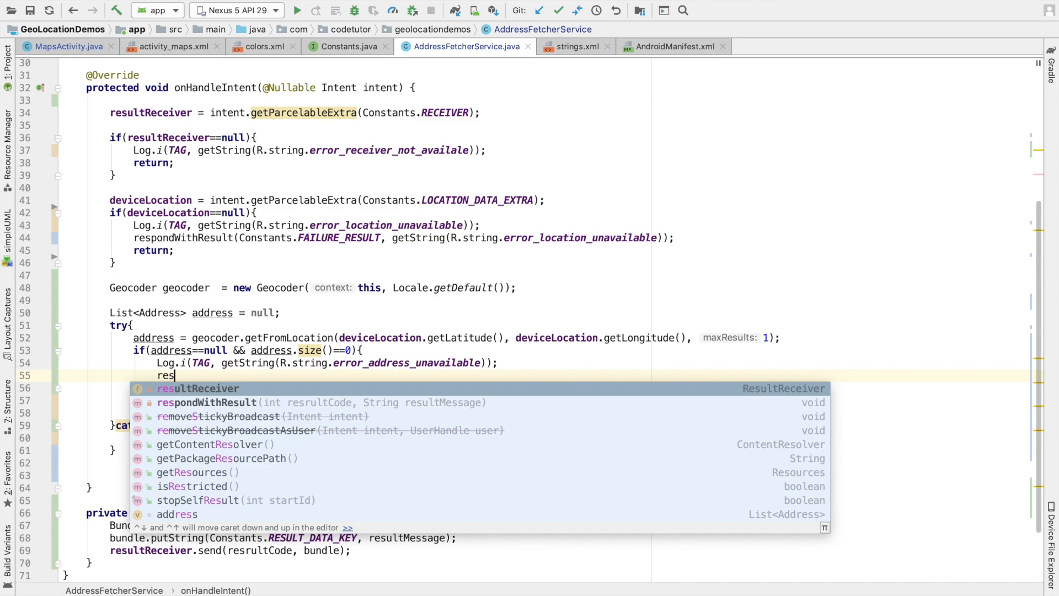
click(219, 402)
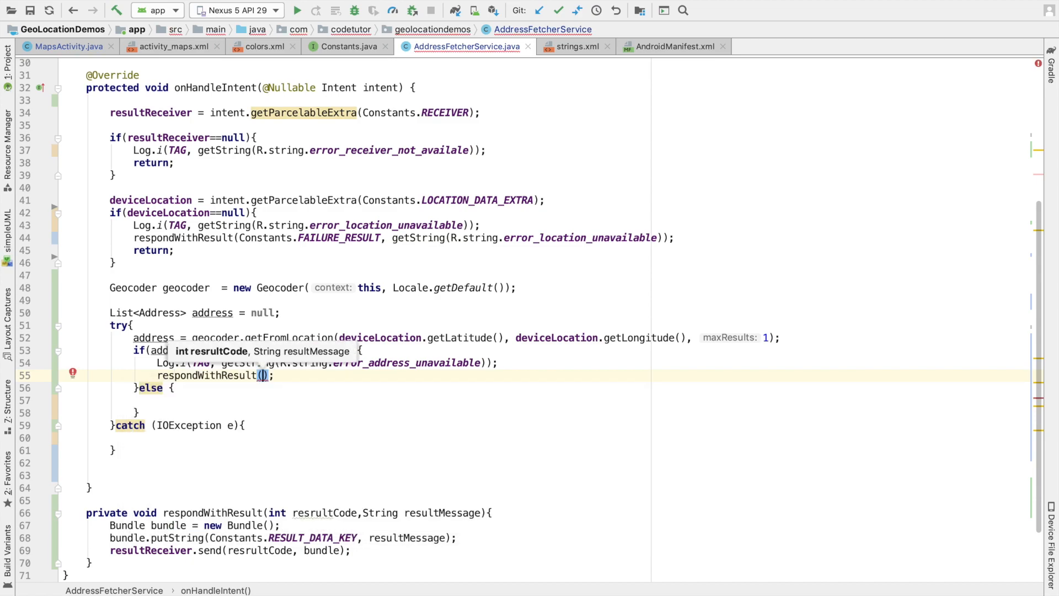
text(Constants.FAILURE_RESULT,)
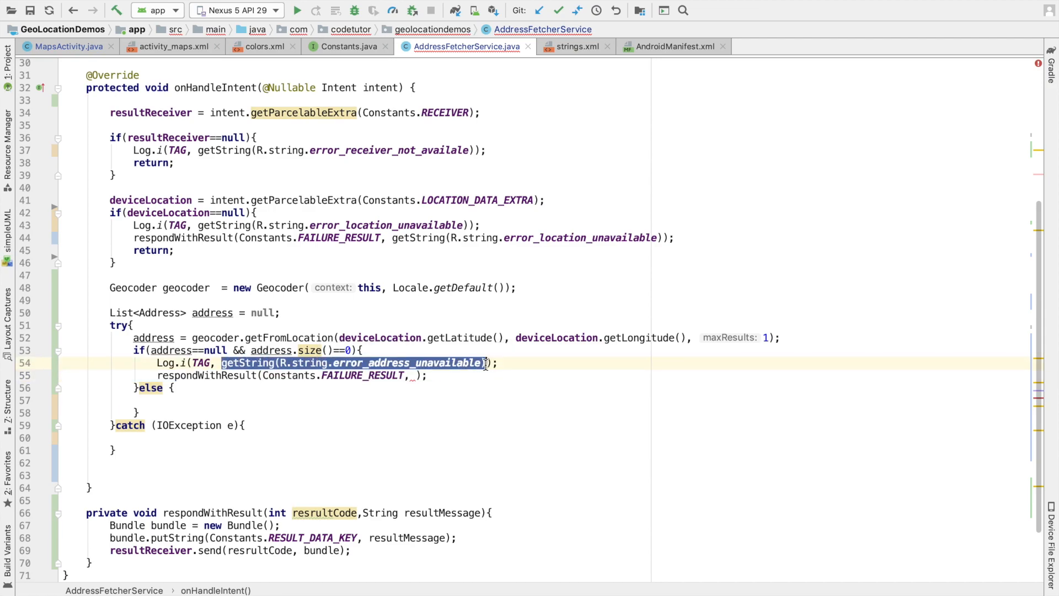
text(getString(R.string.error_address_unavailable))
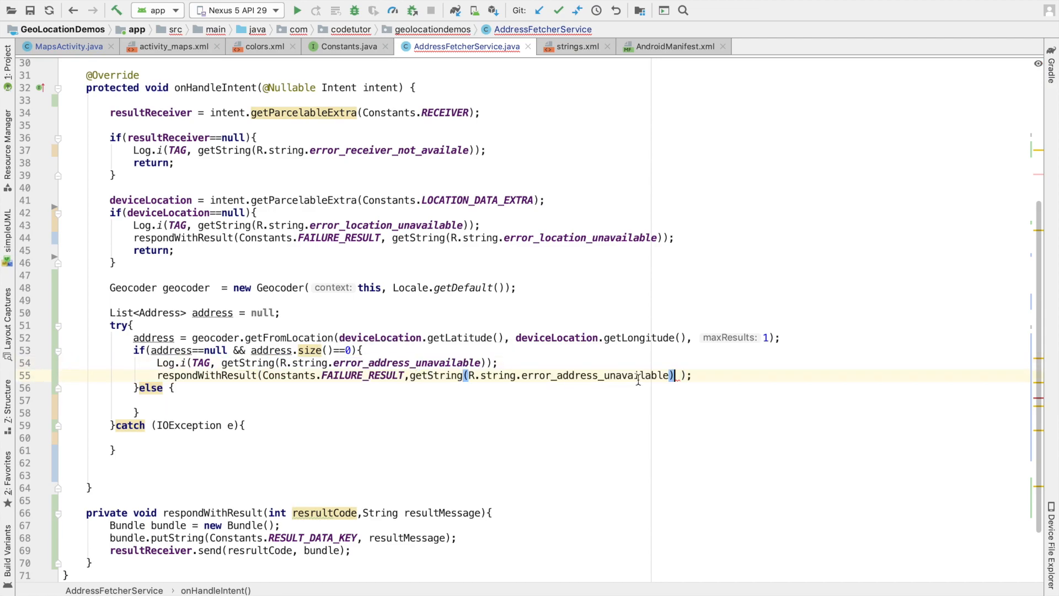
text(return;)
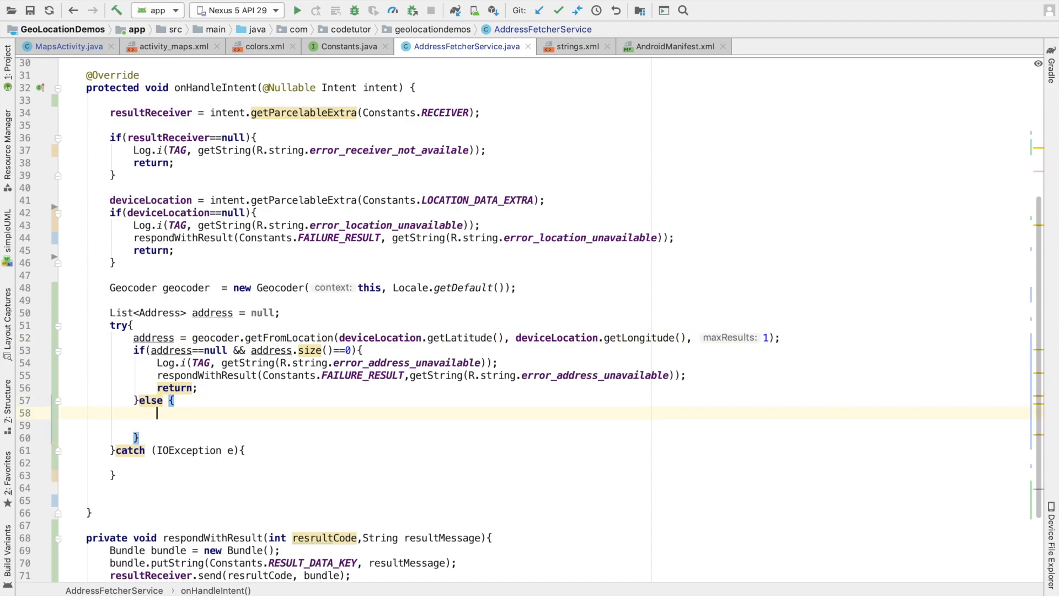
- Declare a new StringBuilder, rename the list to addresses, and set Address address = addresses.get(0)
text(StringBuilder addressString =)
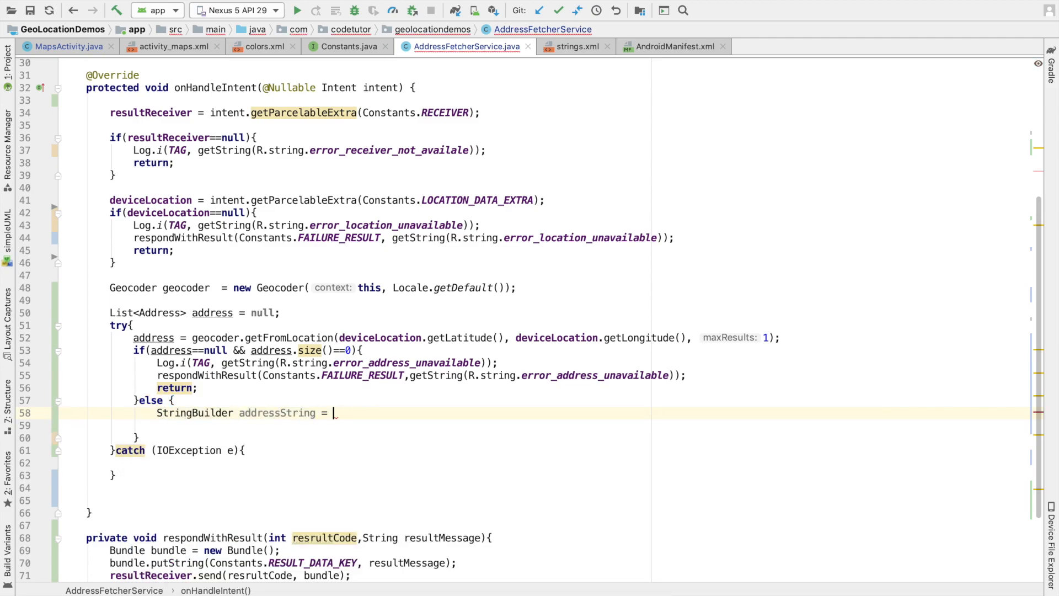
text(new StringBuilder();)
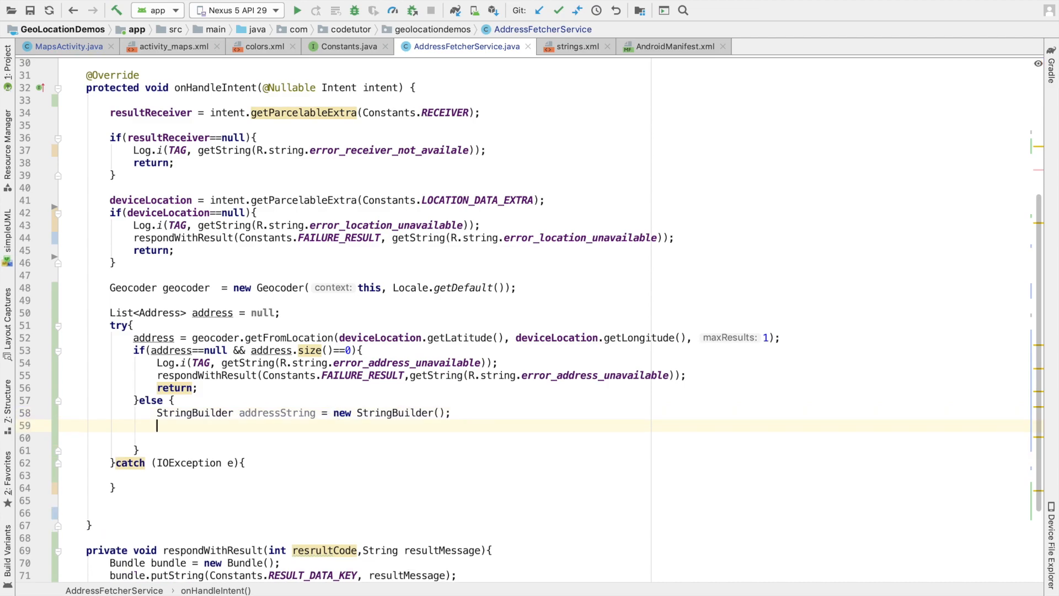
text(Add)
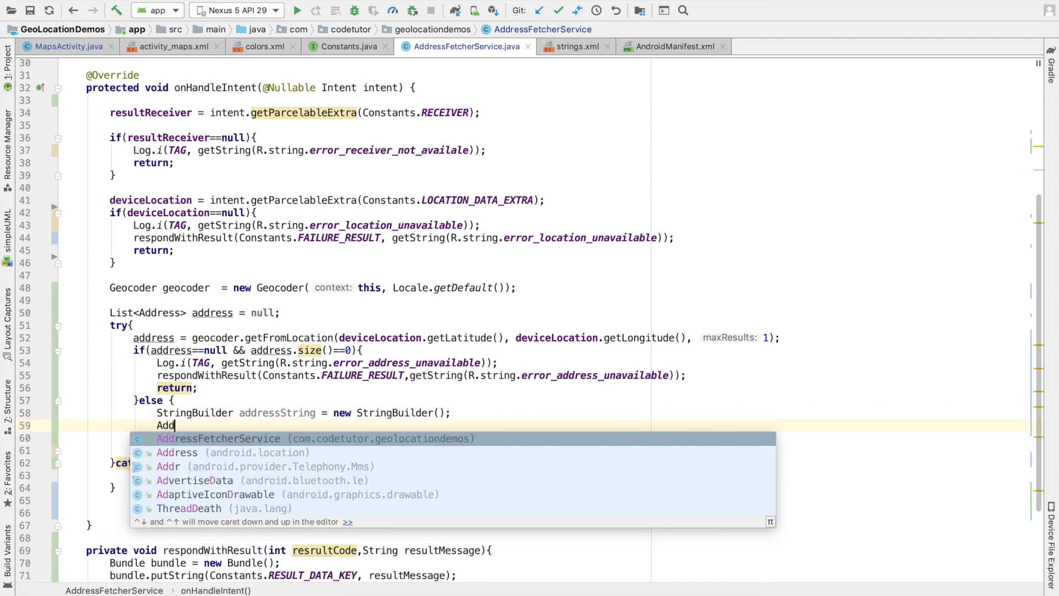
text(sample)
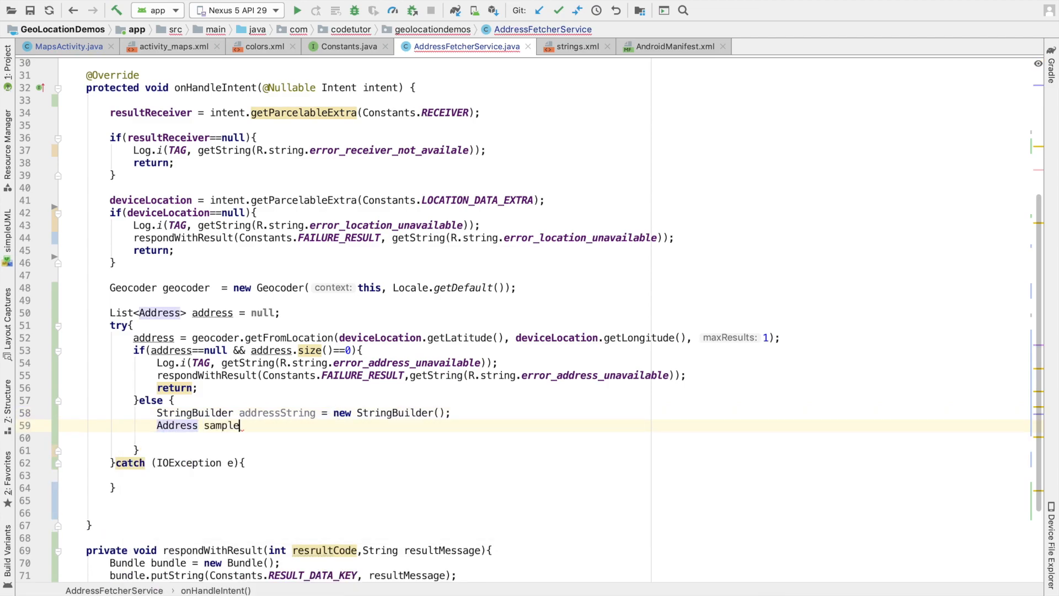
text(Address)
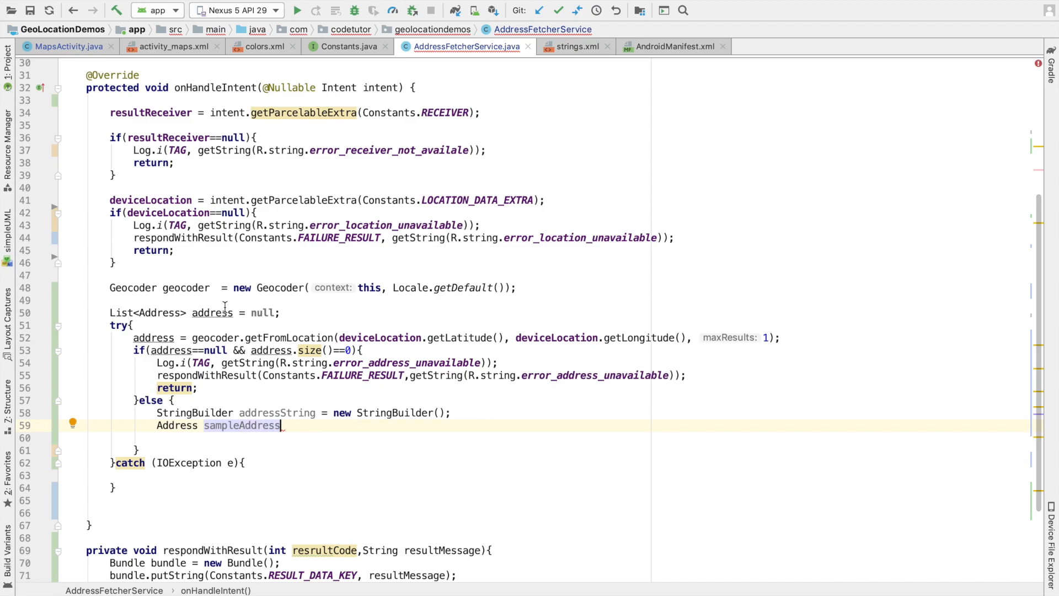
right_click(212, 312)
text(es)
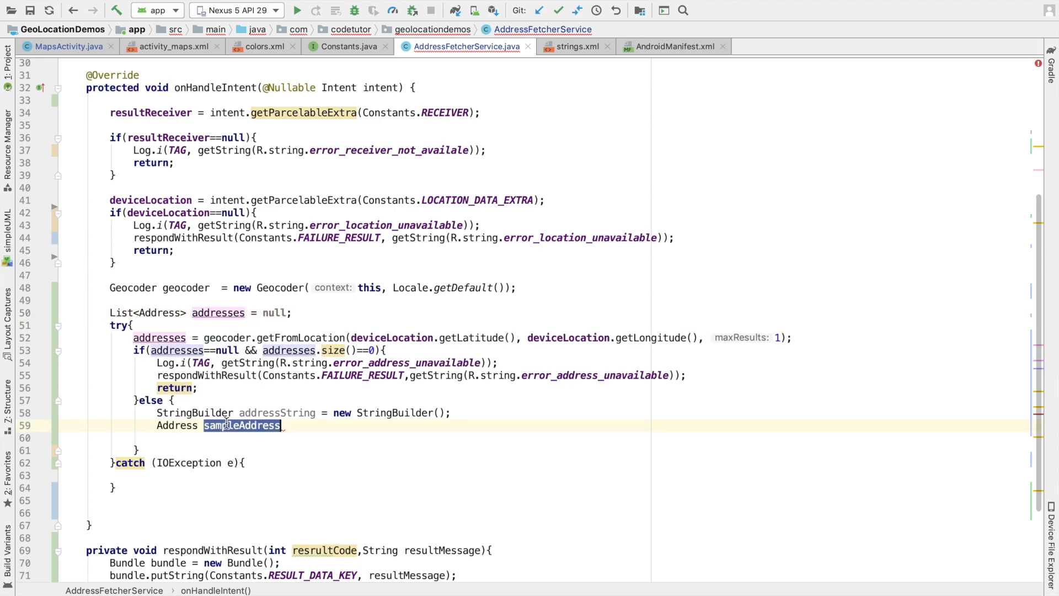
text(addresses)
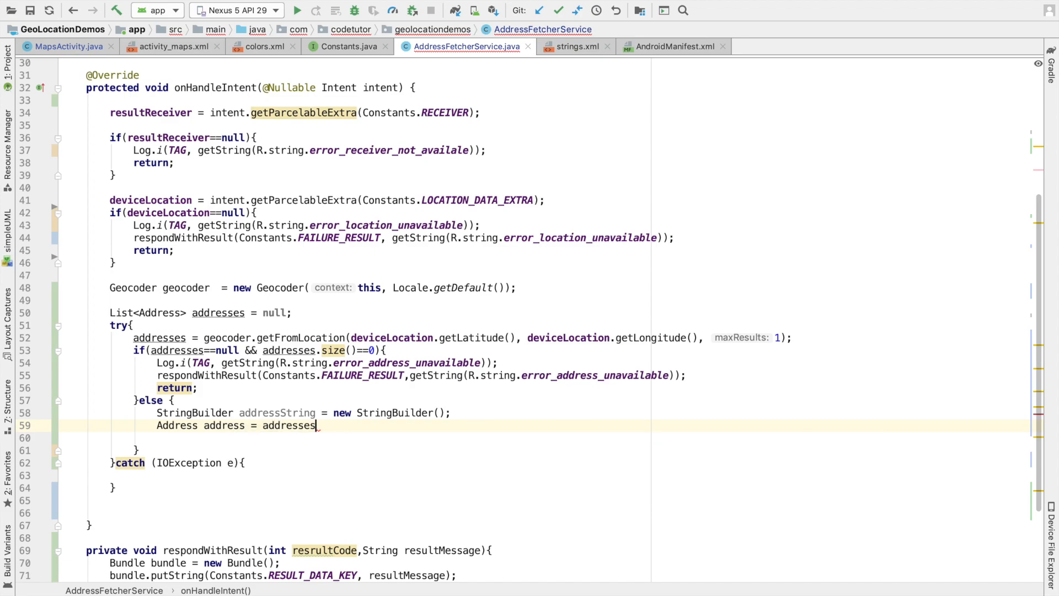
text(.get(0);)
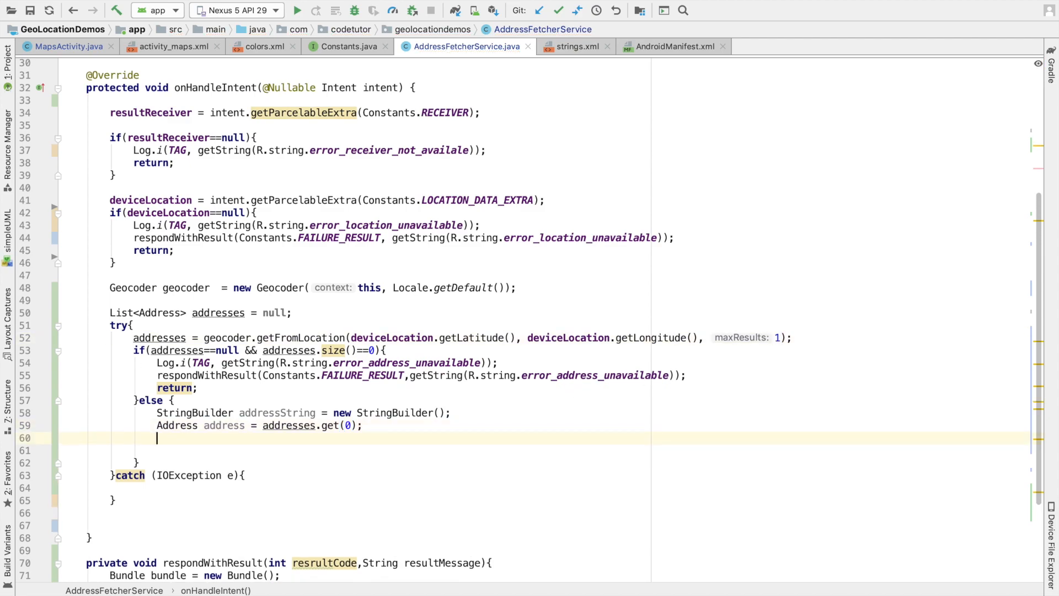
- Write for(int i=0; i<address.getMaxAddressLineIndex()) appending address.getAddressLine(i)+" \n" to addressString
text(for(int i=)
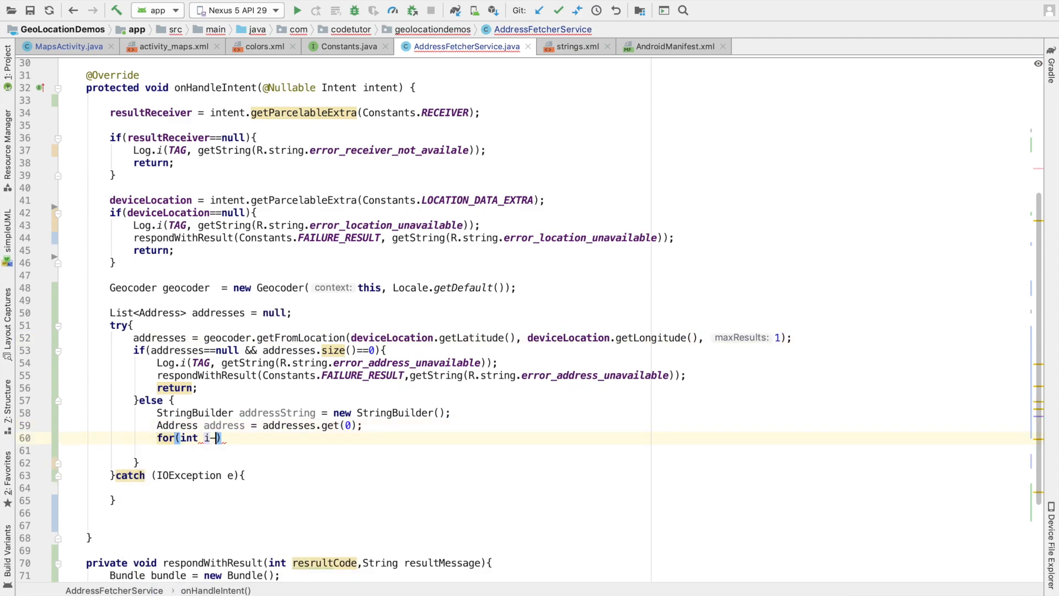
text(=0;i<)
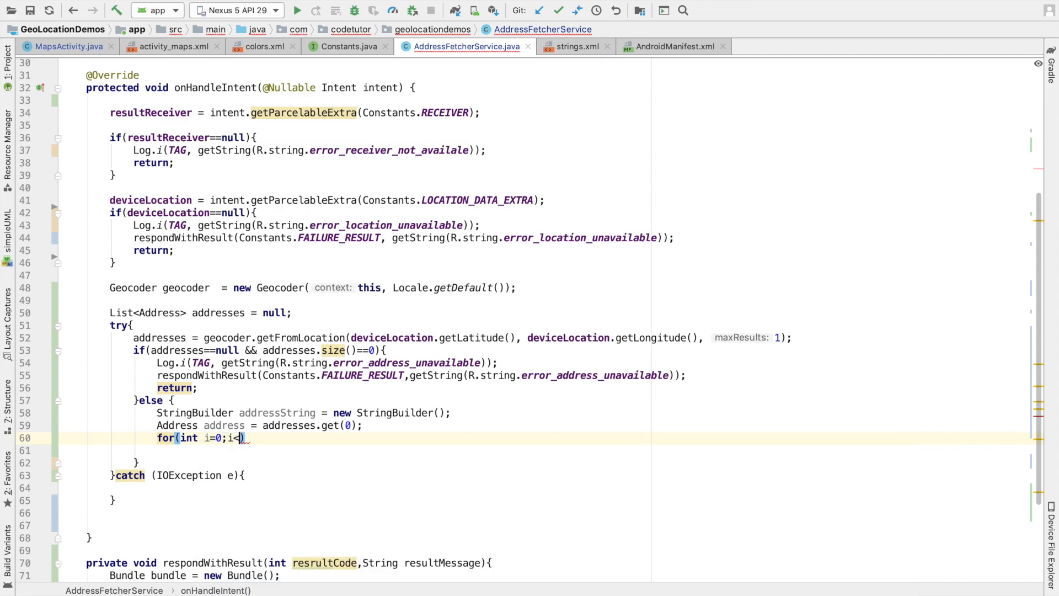
text(address.get)
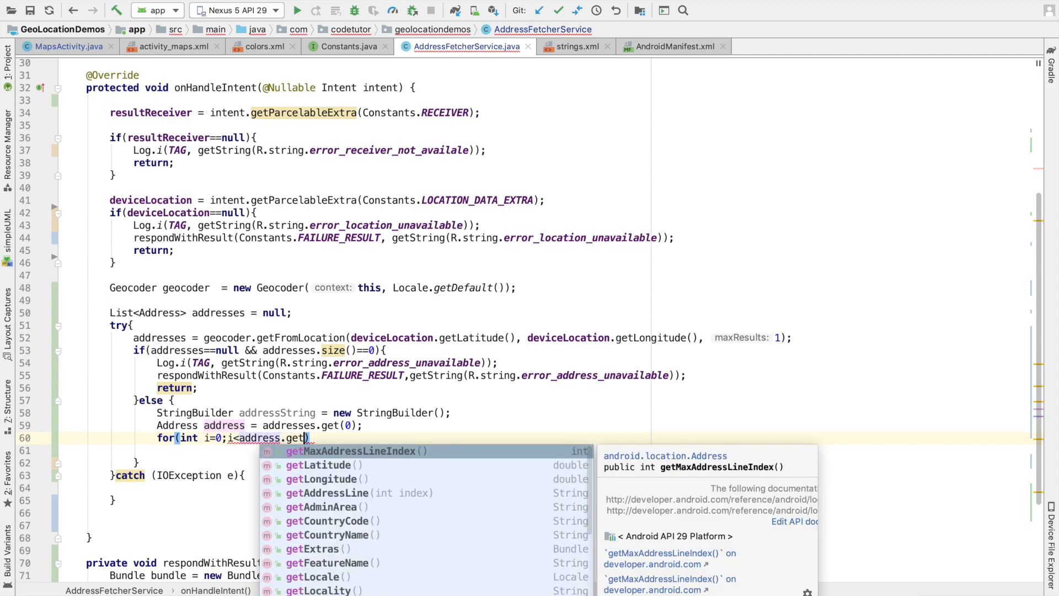
click(351, 451)
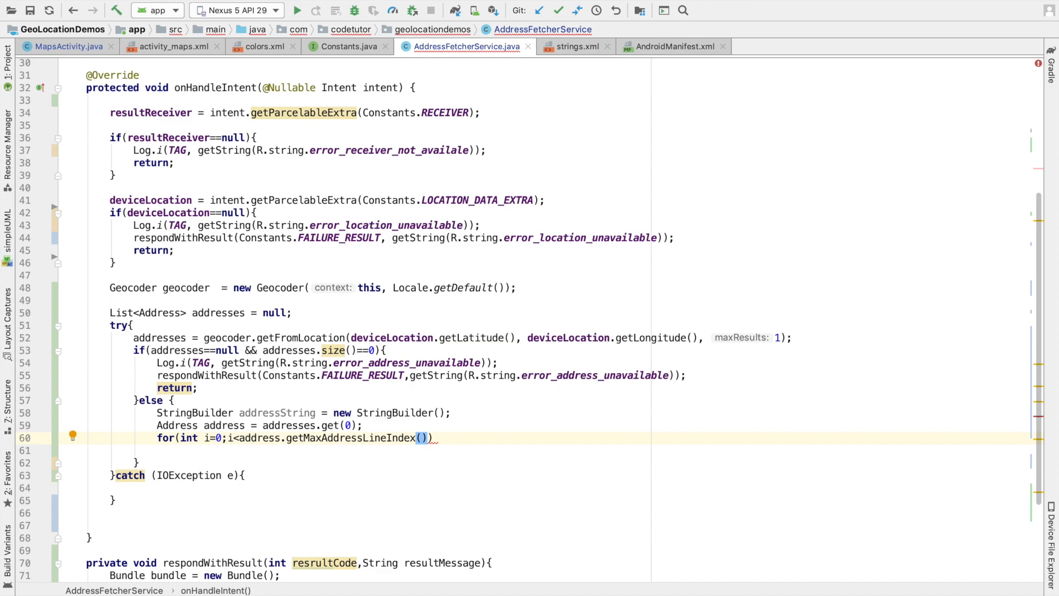
text(i)
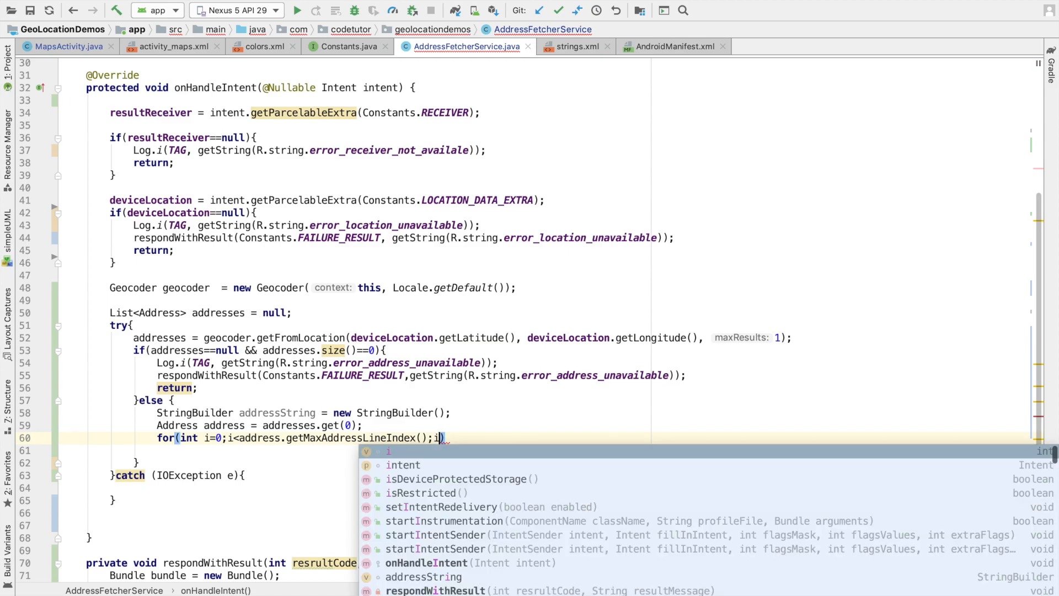
text(att)
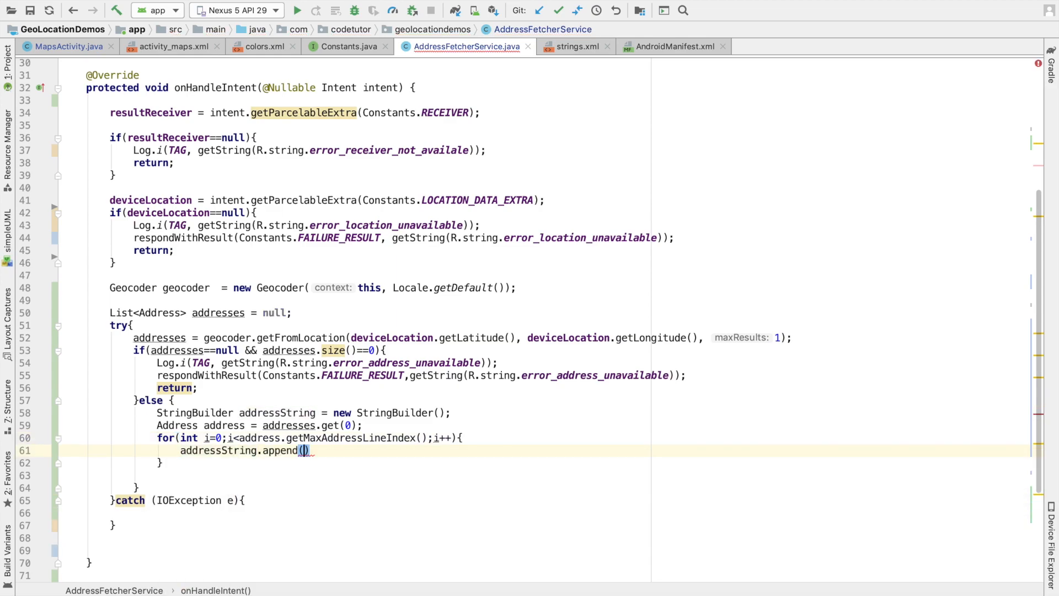
text(address.getAddressLine(i)
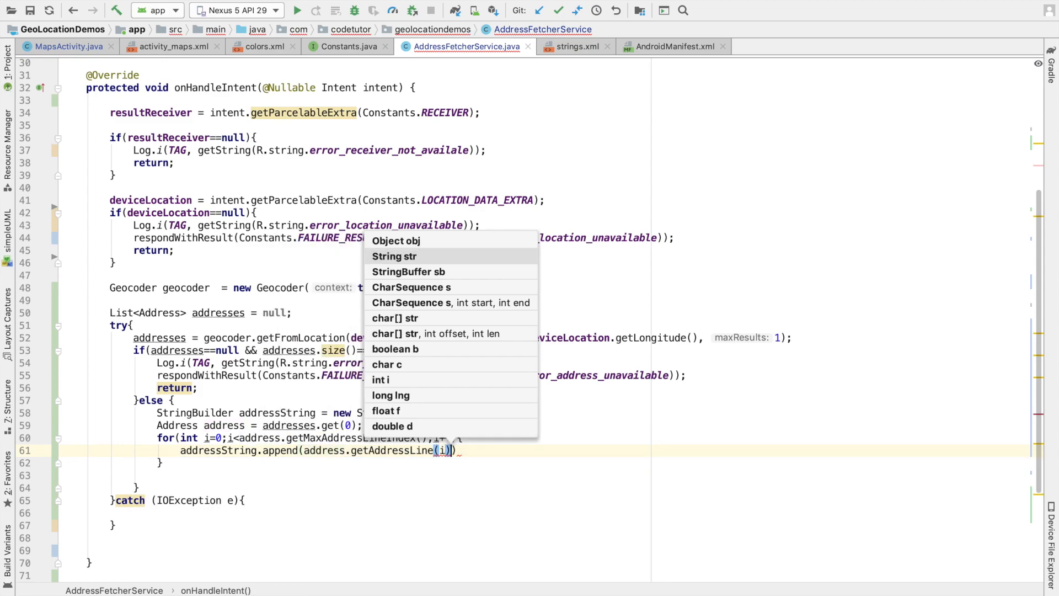
text(+" ")
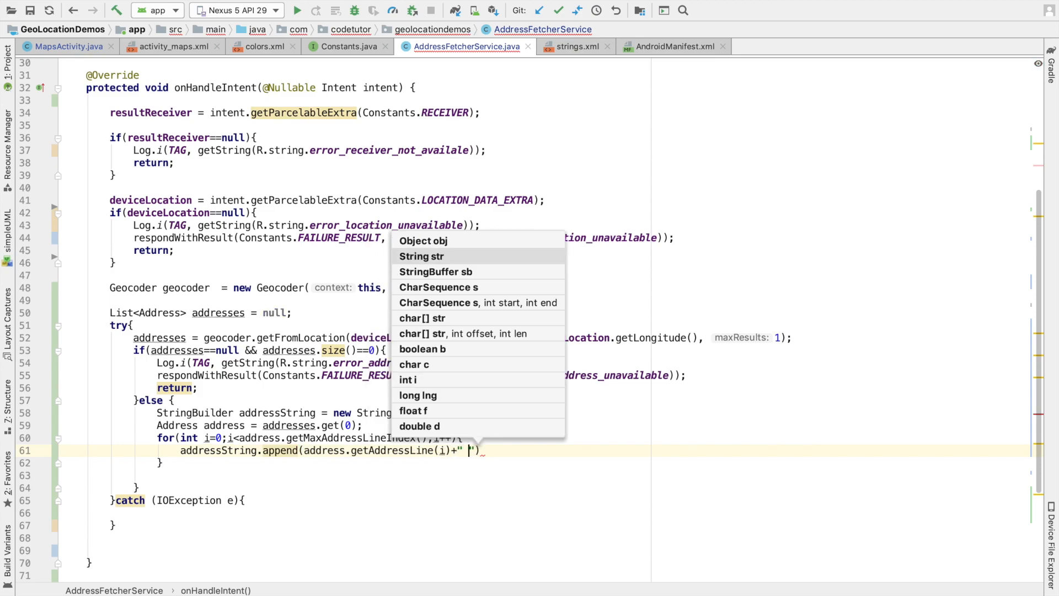
text(n)
text(r)
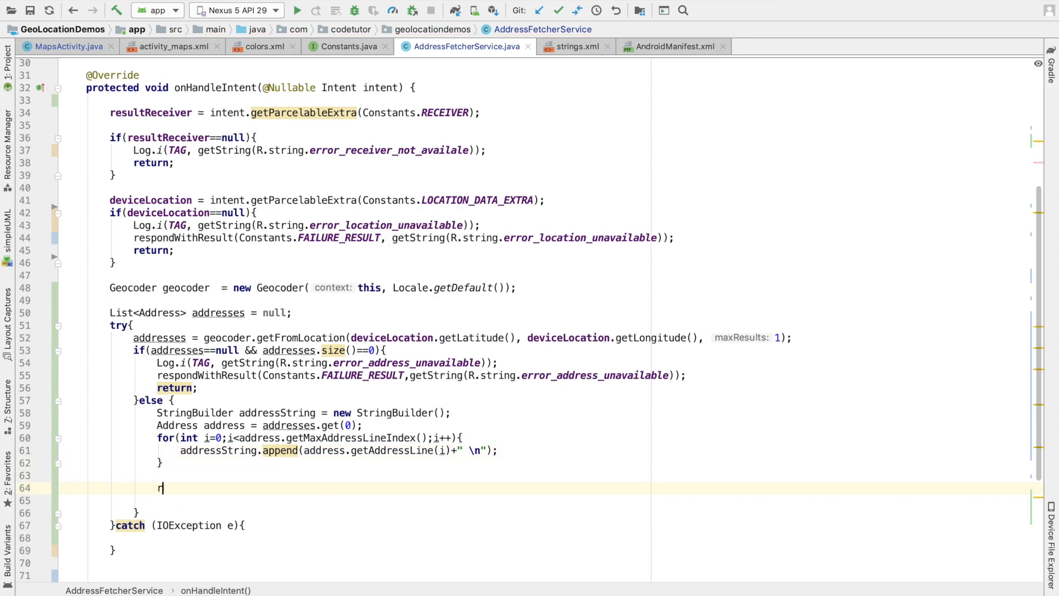
- After the loop, send Constants.SUCCESS_RESULT with addressString.toString(), then view MapsActivity.java
text(espondWithResult();)
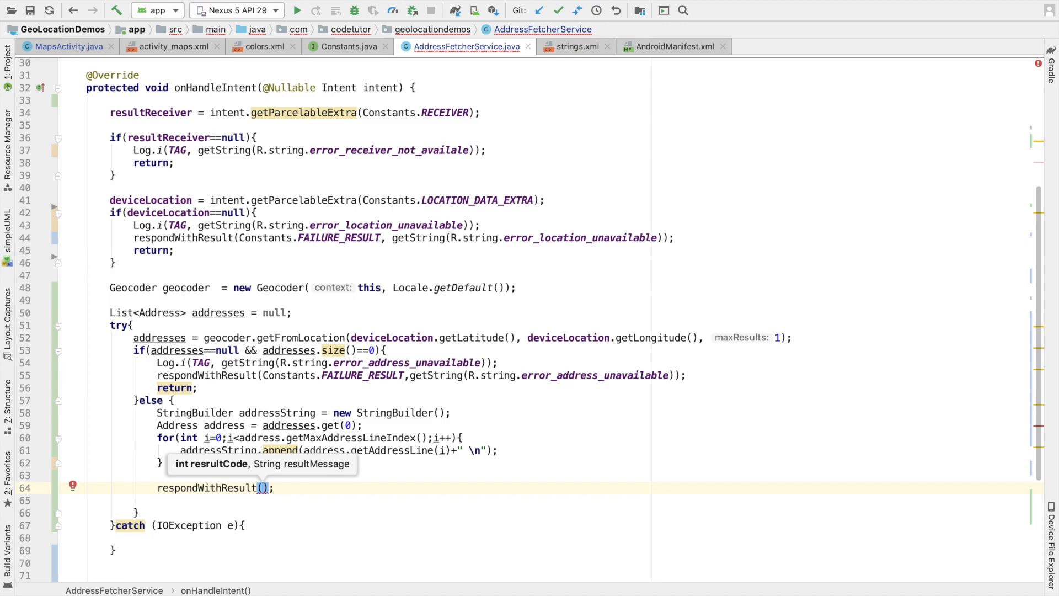
text(Constants.SUCCESS_RESULT,)
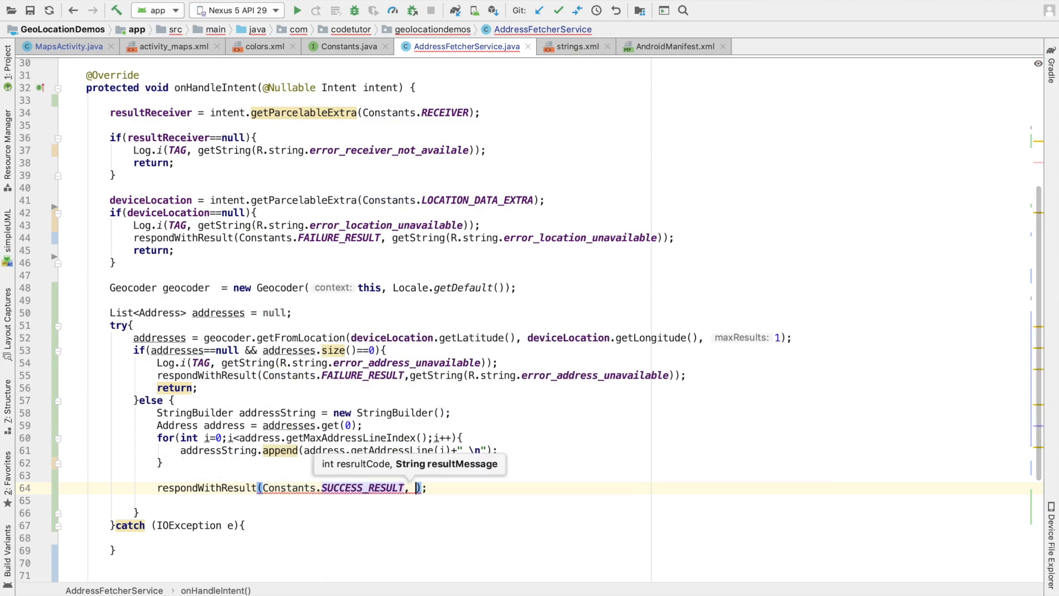
text(addressString)
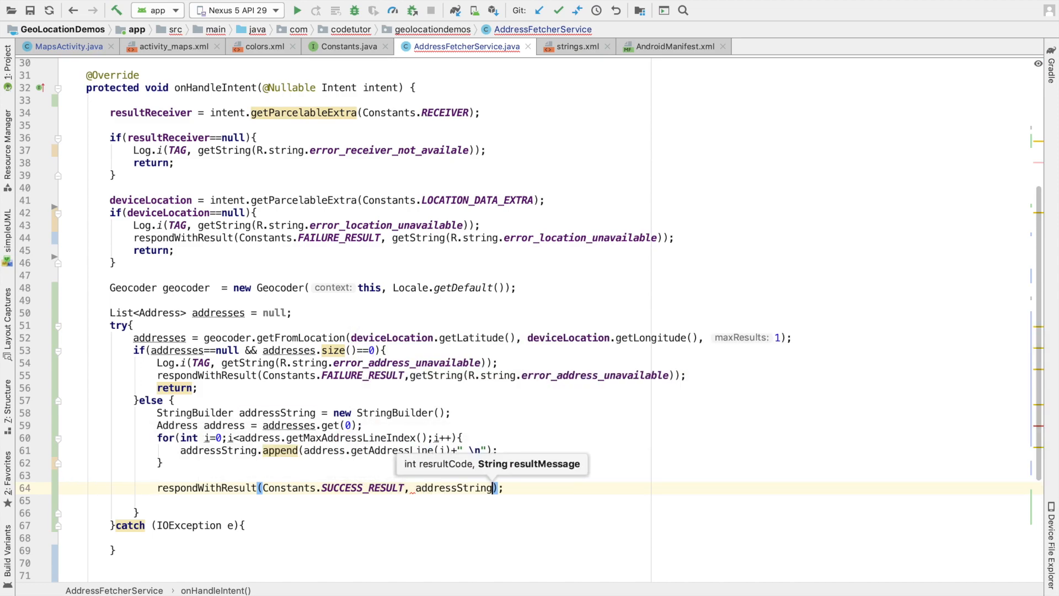
text(.toString())
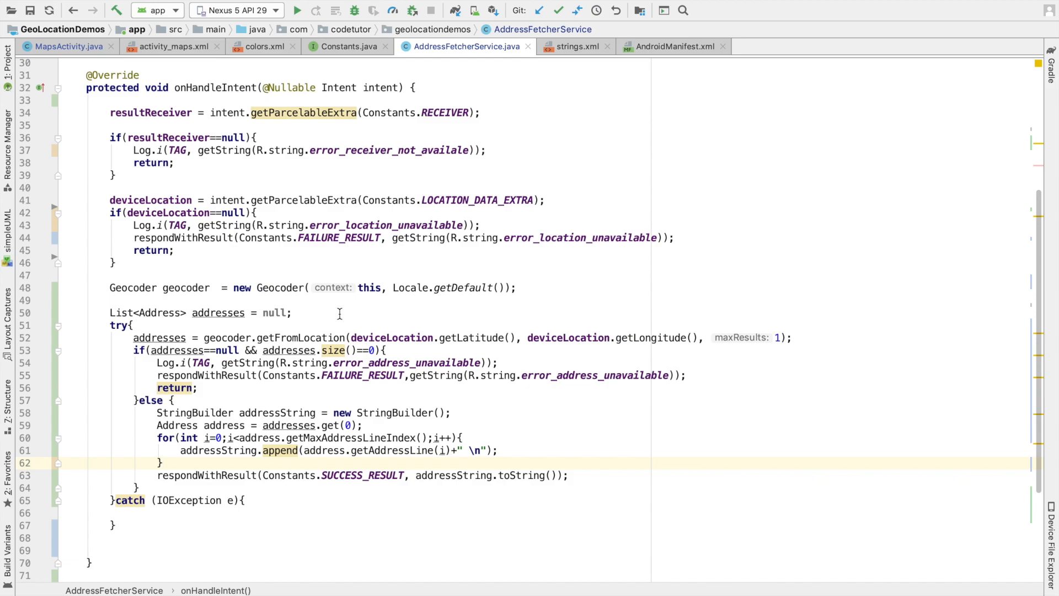
click(64, 46)
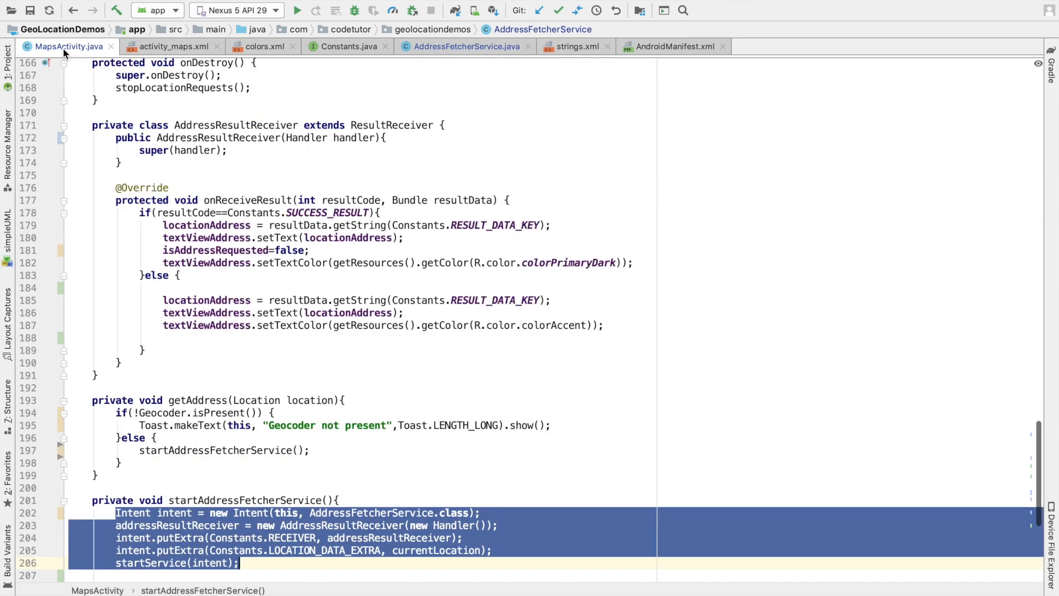
- Return to AddressFetcherService.java after reviewing MapsActivity's onReceiveResult and startAddressFetcherService
click(324, 400)
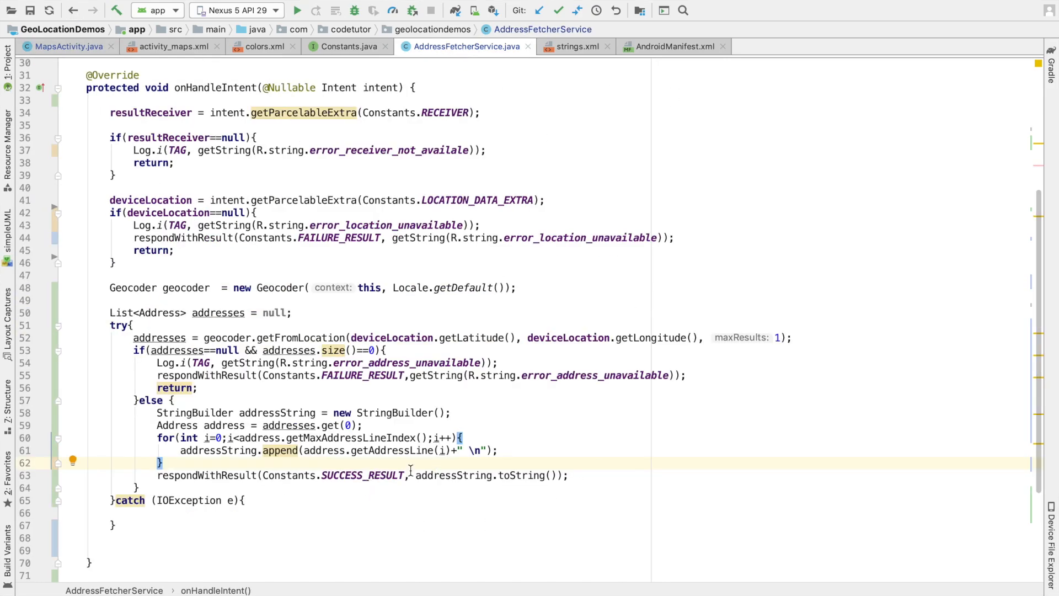
- In the IOException catch, log error_exception_while_getting_address and respondWithResult with Constants.FAILURE_RESULT
scroll(down, 3)
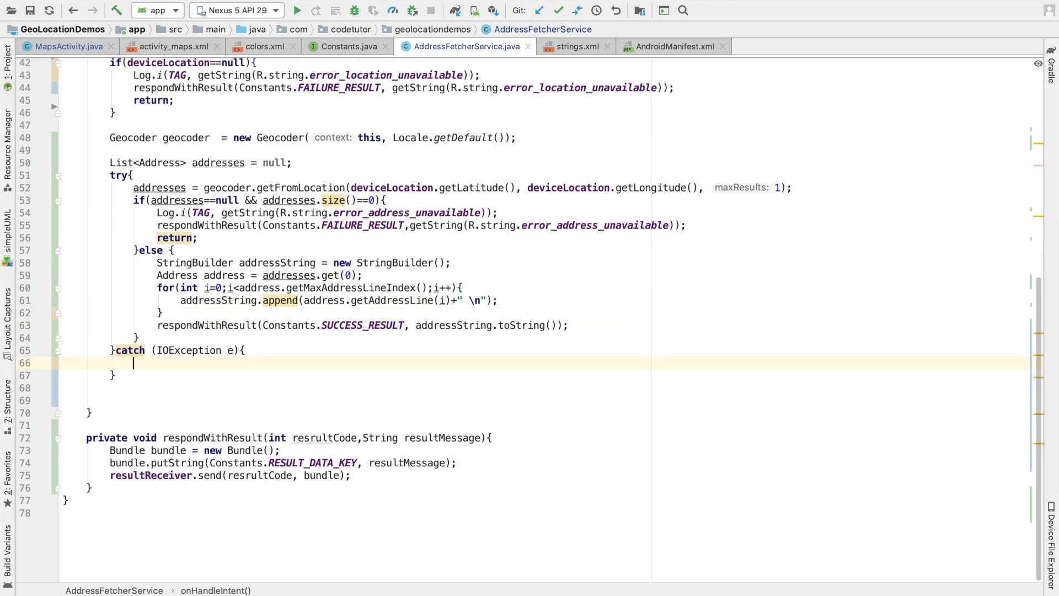
text(Log.i)
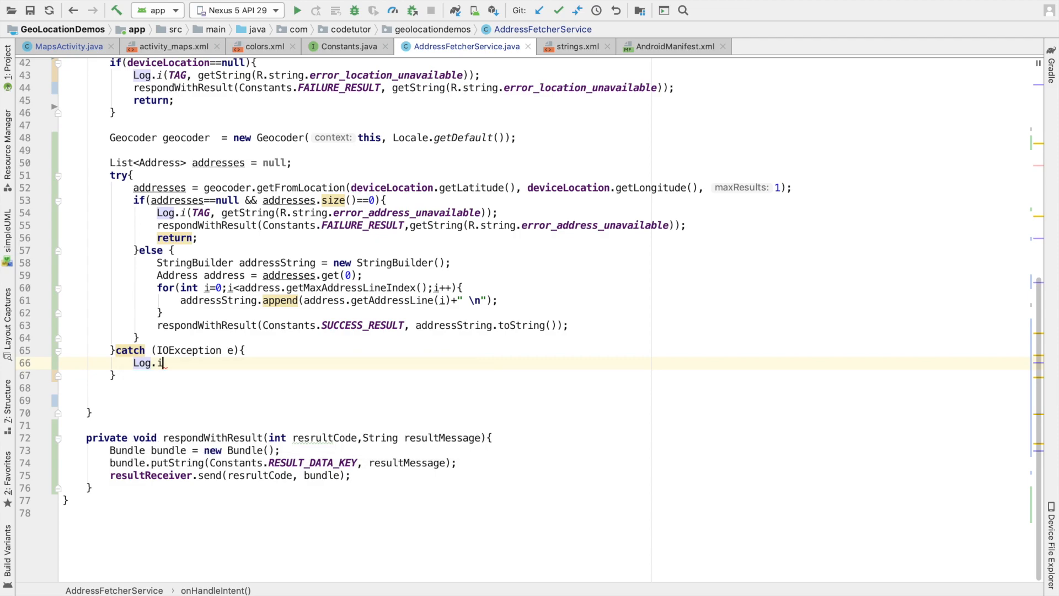
text((TAG, getString(R.string.error_exception_while_getting_address));)
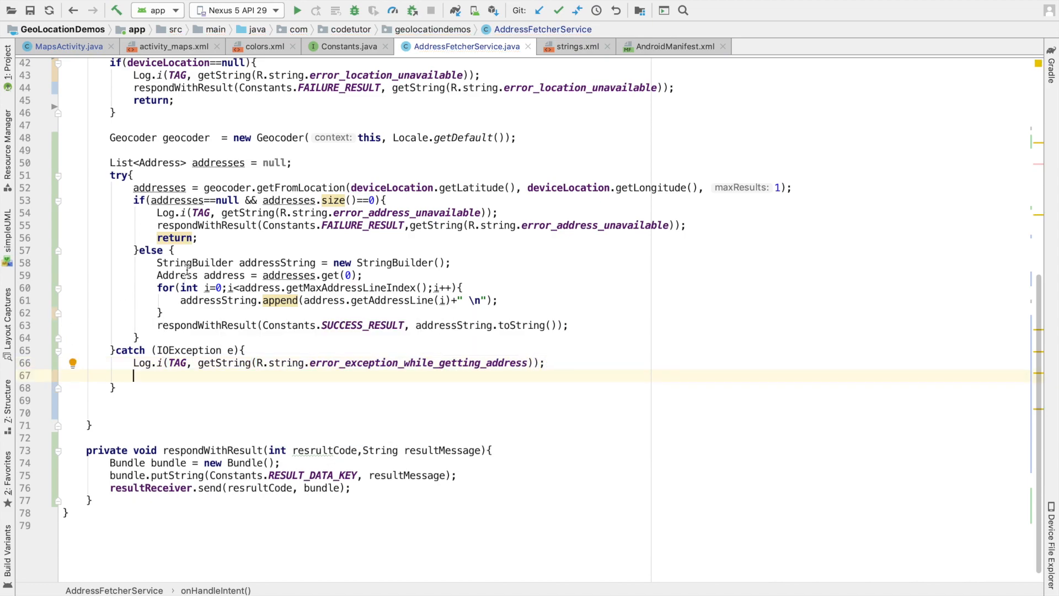
text(respondWithResult(Constants.FAILURE_RESULT,getString(R.string.error_address_unavailable));)
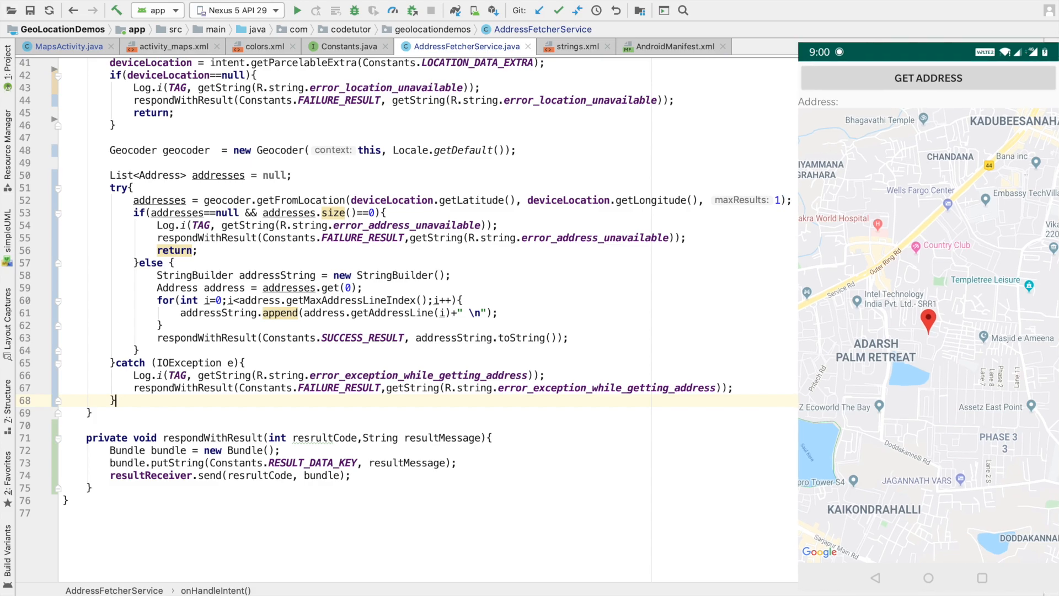
- Tap GET ADDRESS in the running app to show the fetched Bengaluru address
click(928, 78)
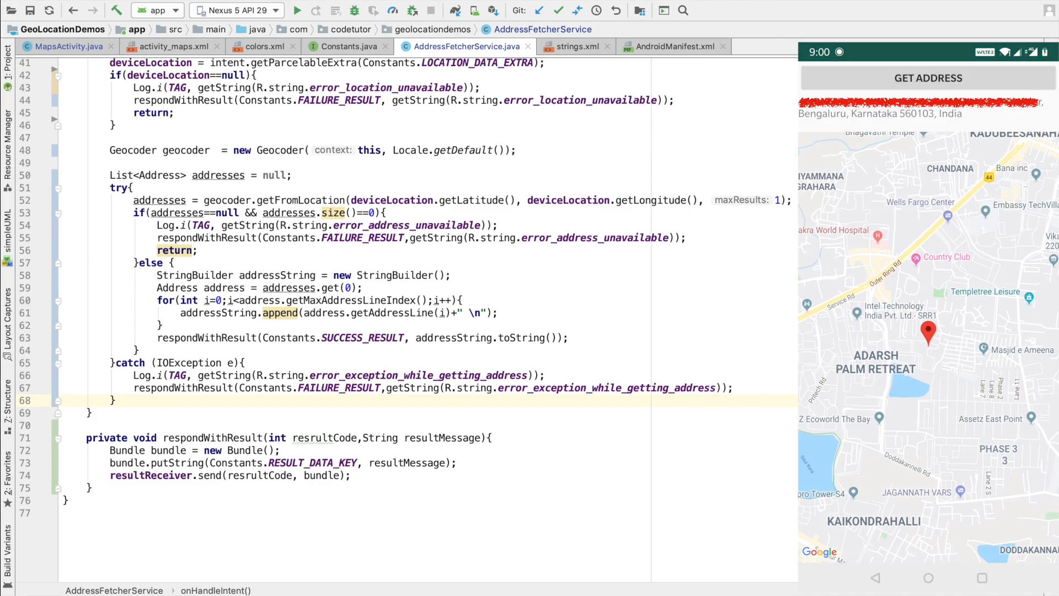